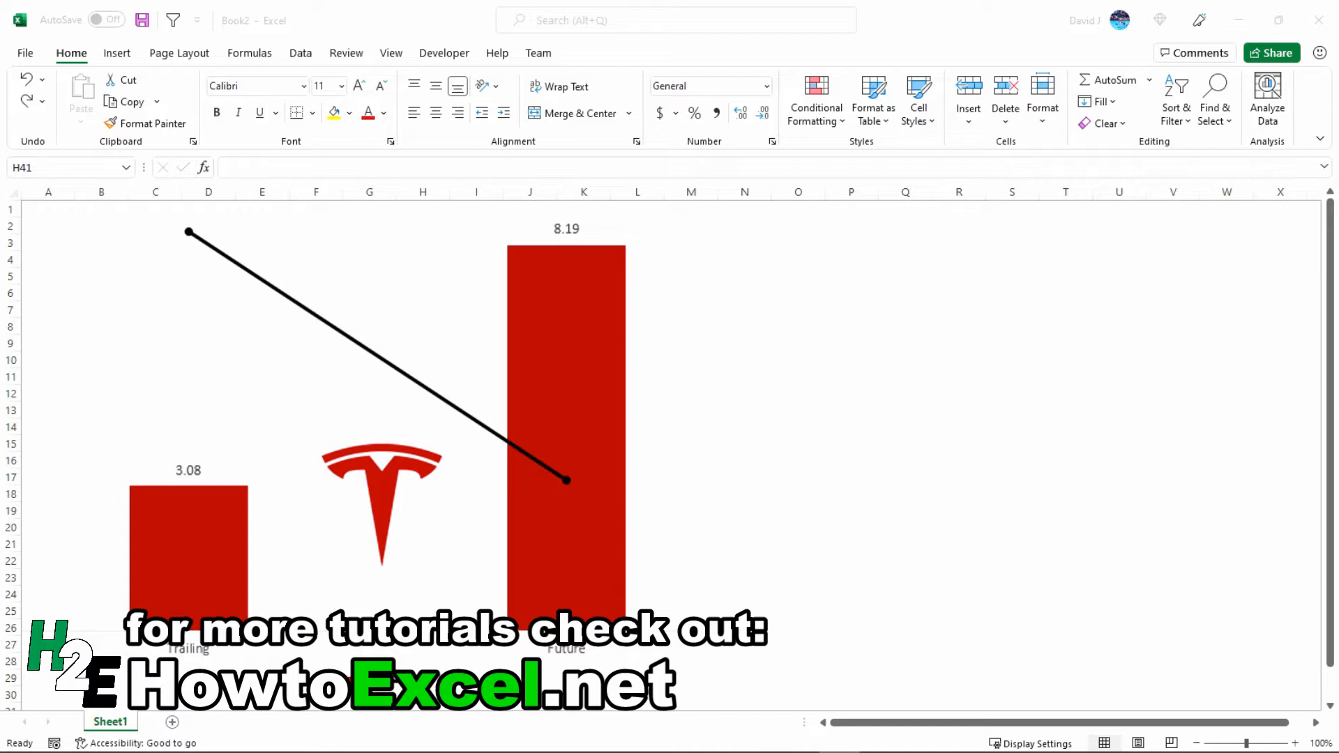
# - Scroll Tesla's Morningstar income statement down to the net income and EPS rows
pyautogui.click(602, 415)
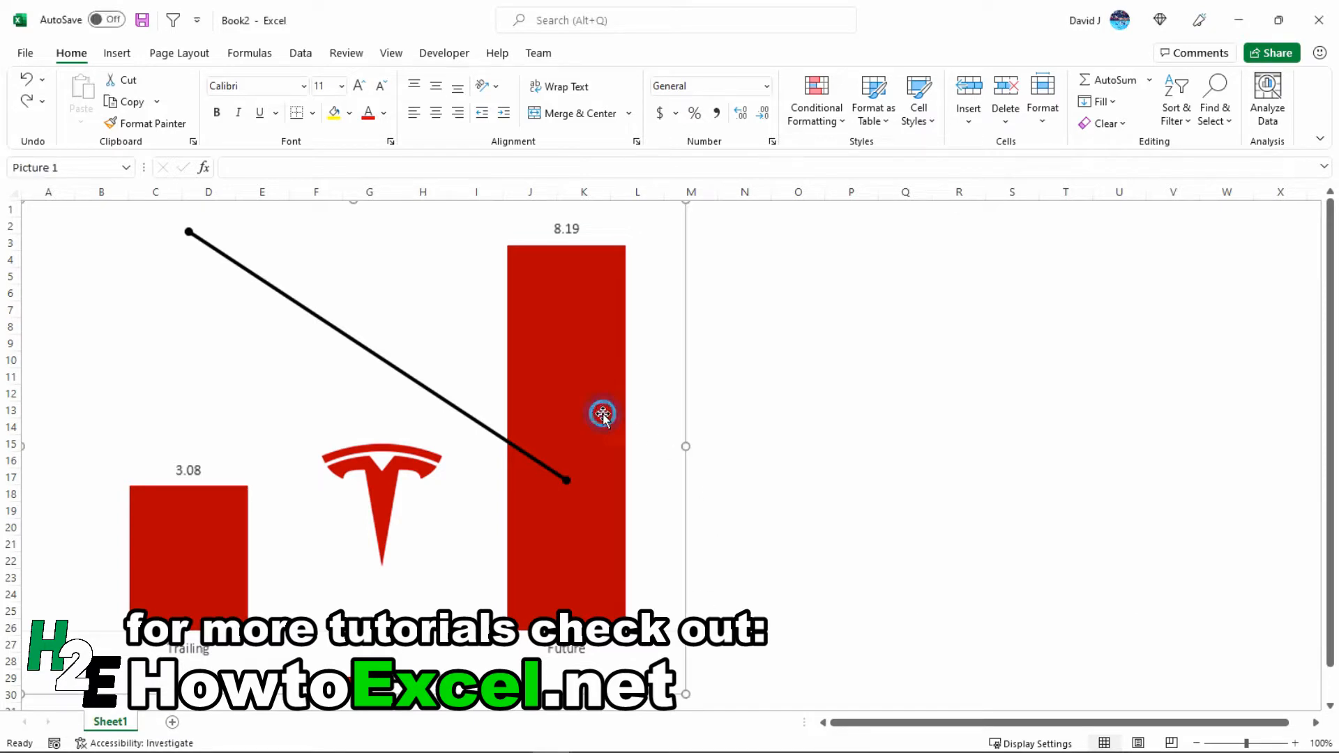
pyautogui.click(602, 415)
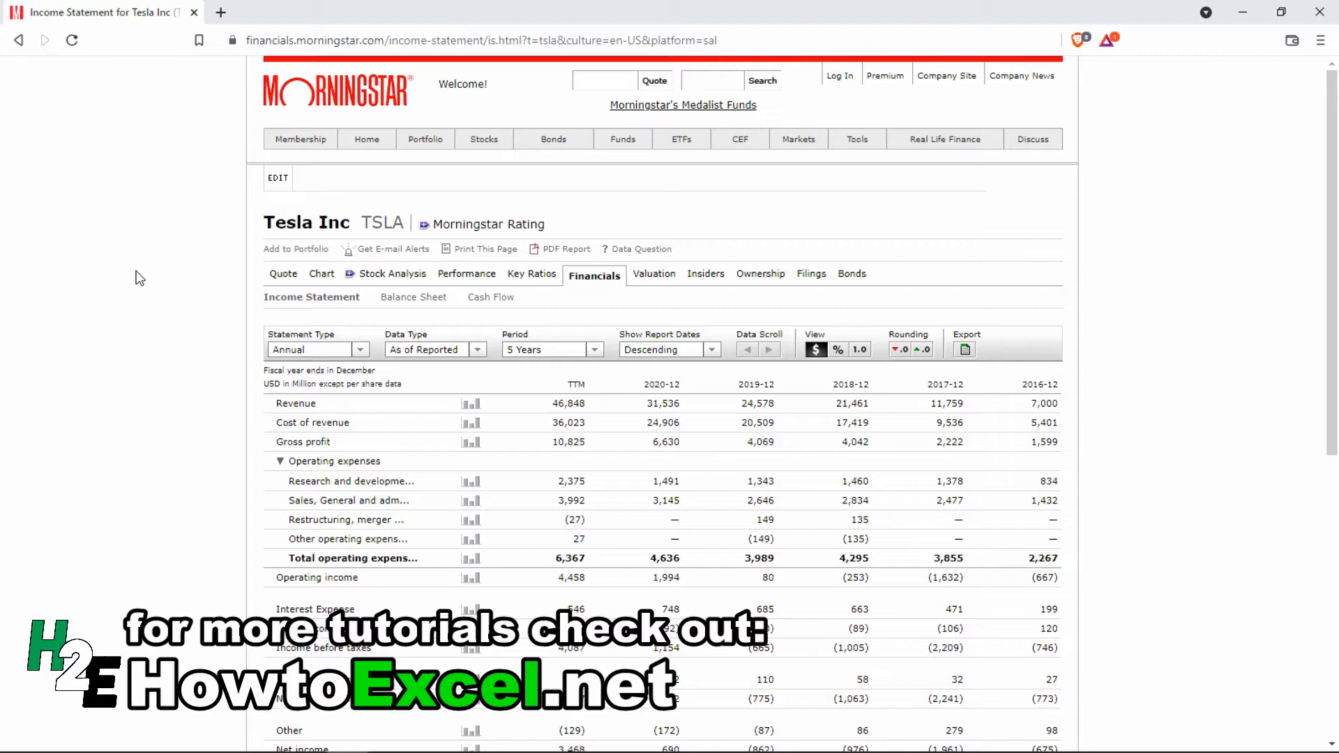
pyautogui.moveTo(220, 322)
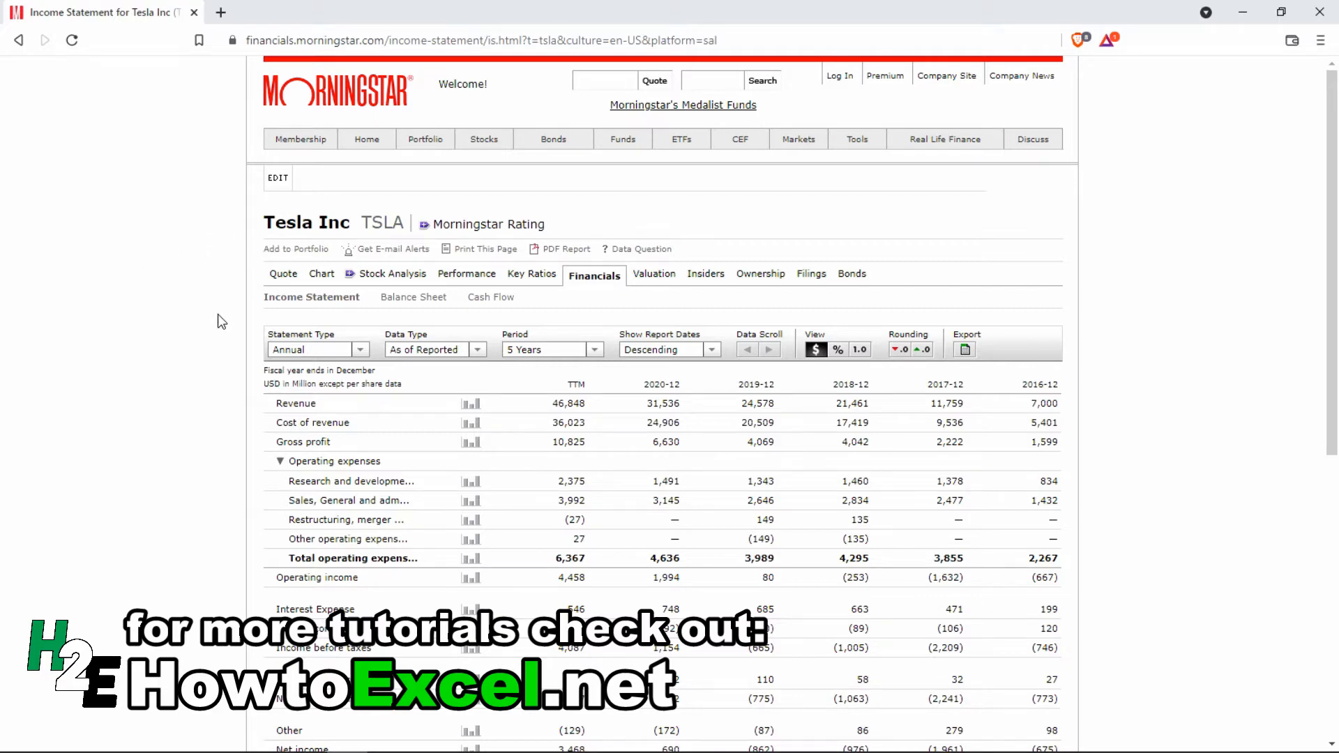
pyautogui.scroll(-3)
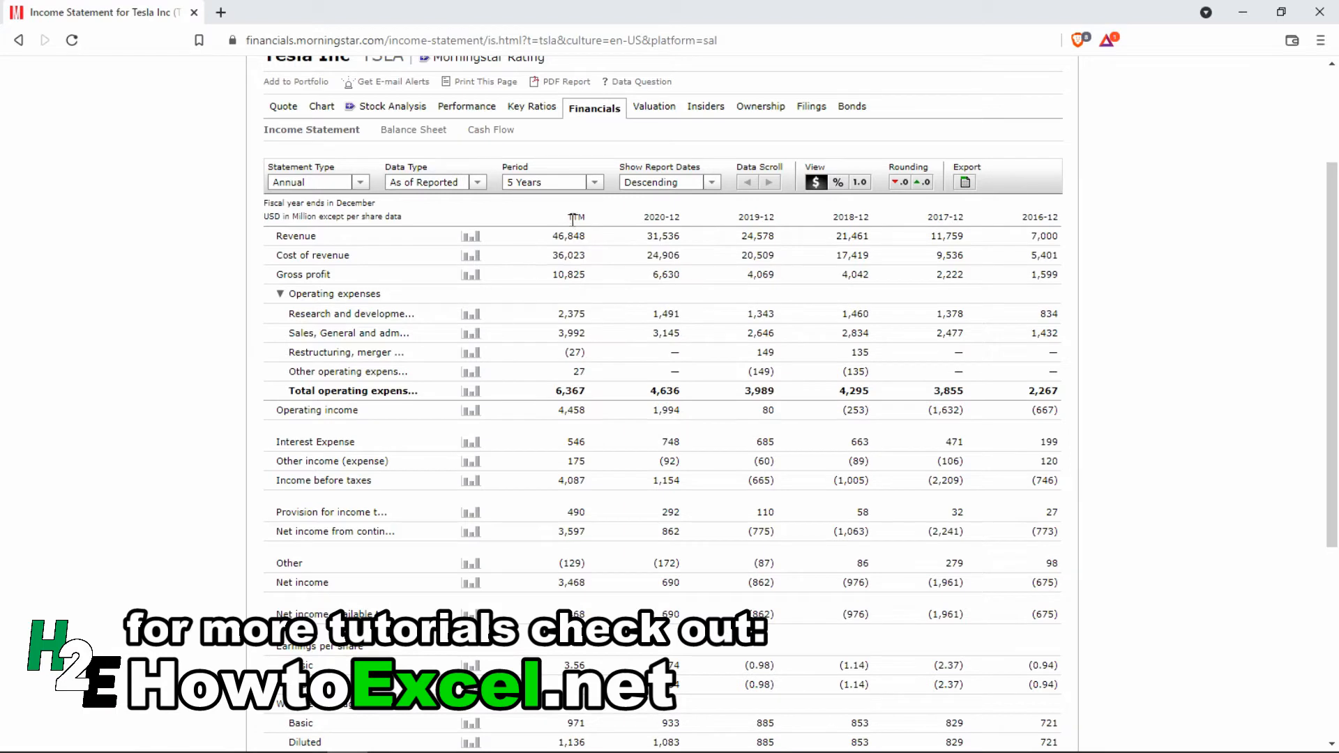
pyautogui.moveTo(587, 231)
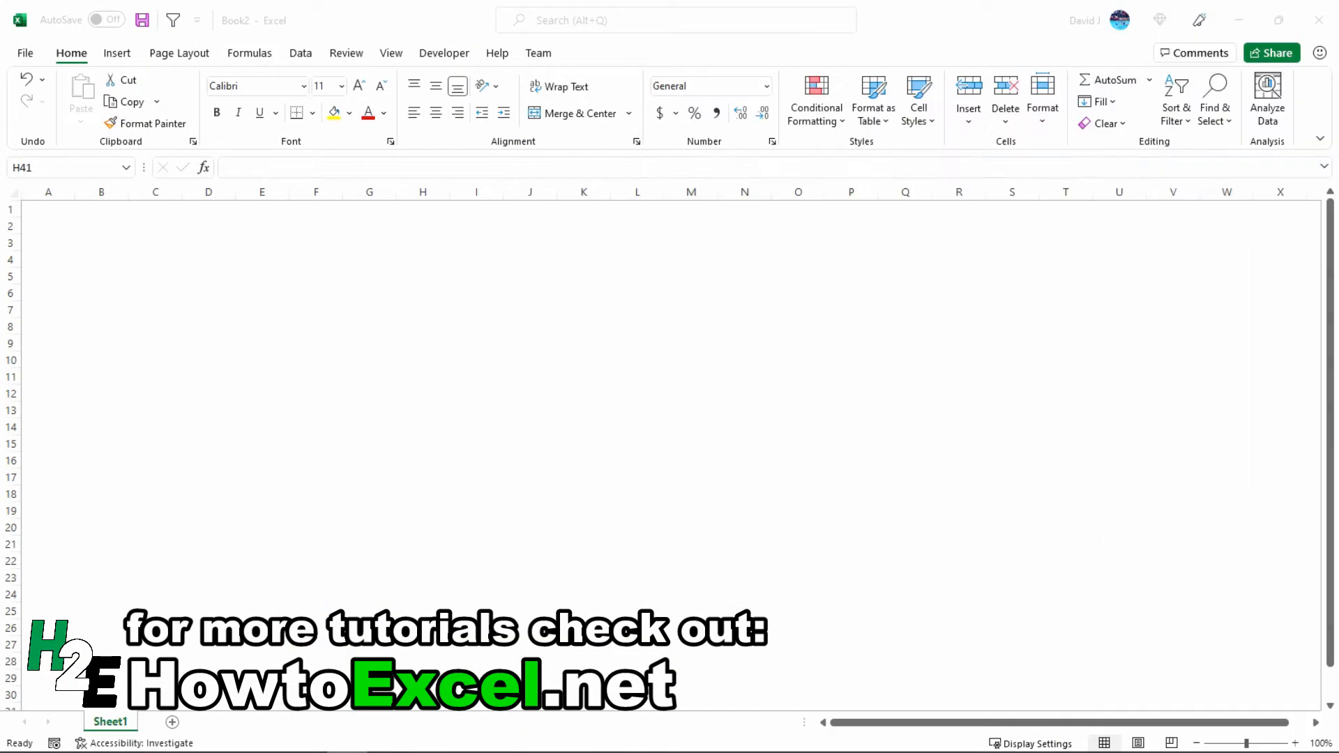
# - Enter Price 1017, trailing EPS 3.08 and a P/E formula dividing D4 by D7
pyautogui.click(208, 293)
pyautogui.write('Trailing')
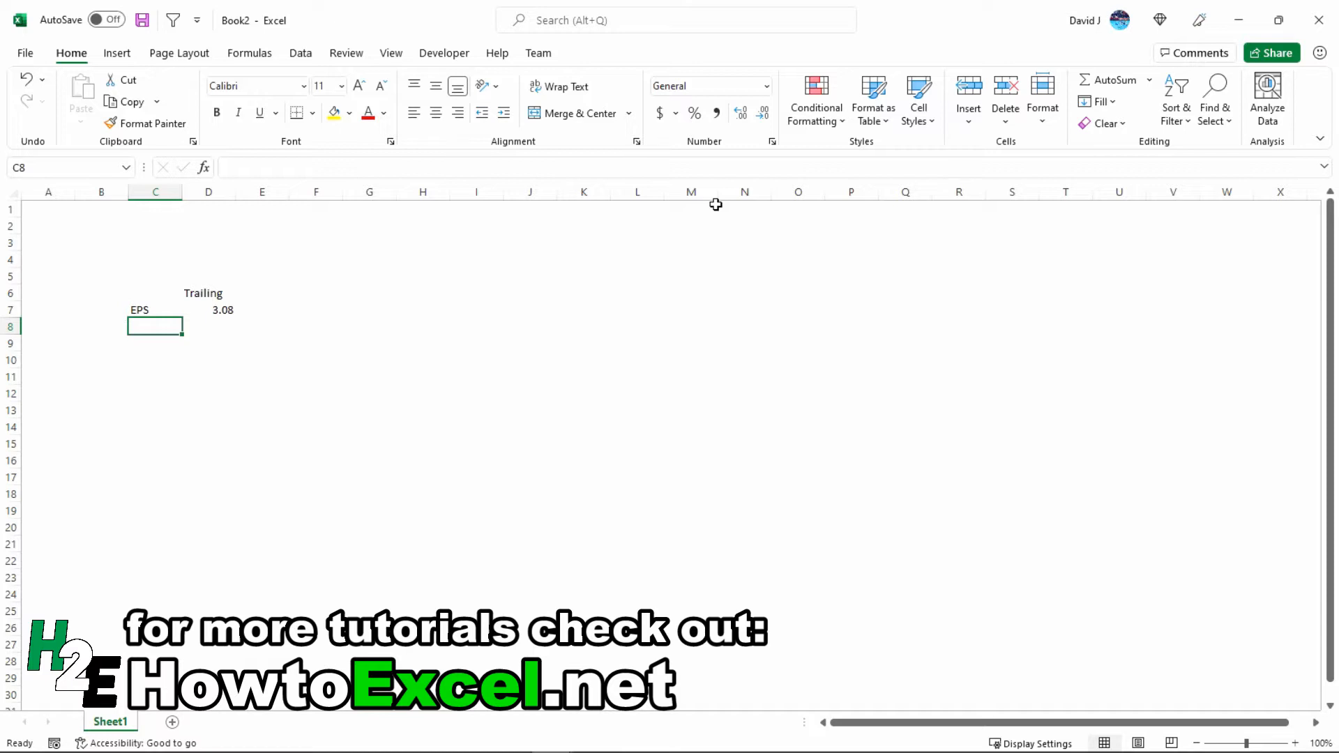
pyautogui.click(155, 260)
pyautogui.write('Price')
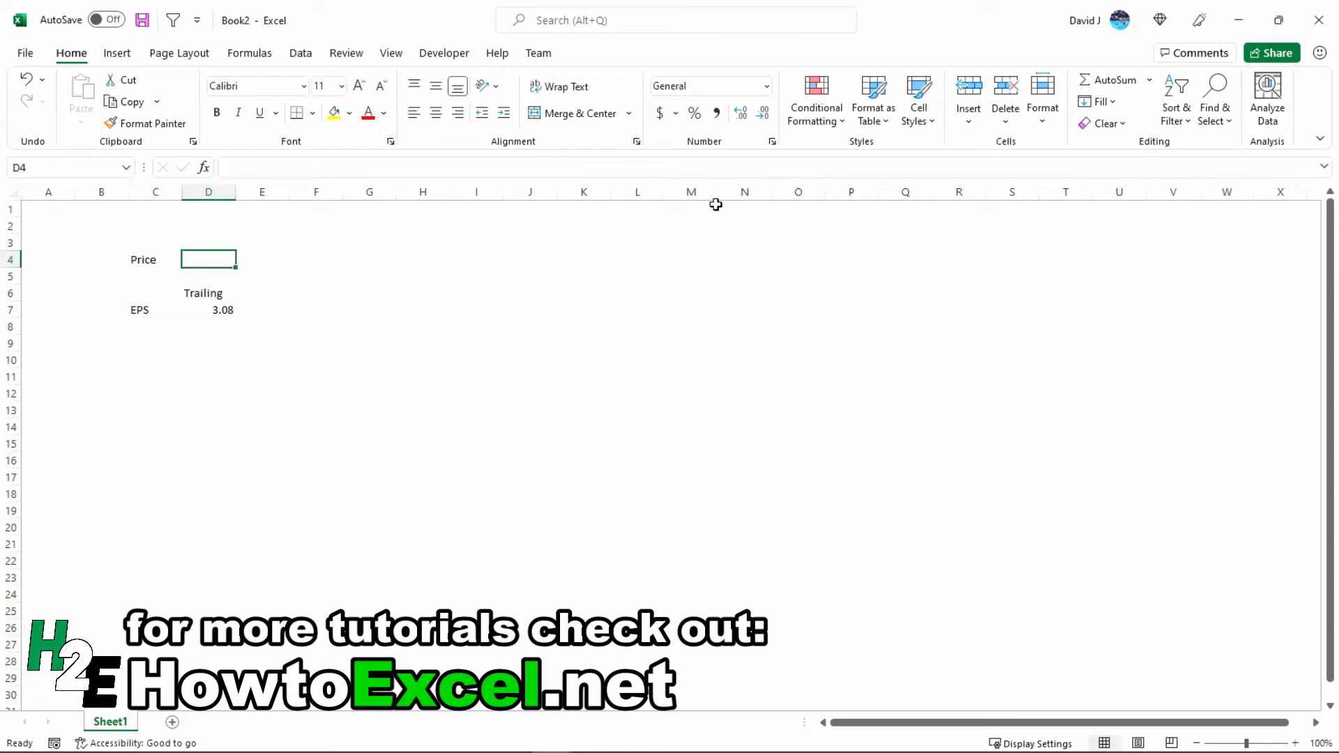
pyautogui.write('1017')
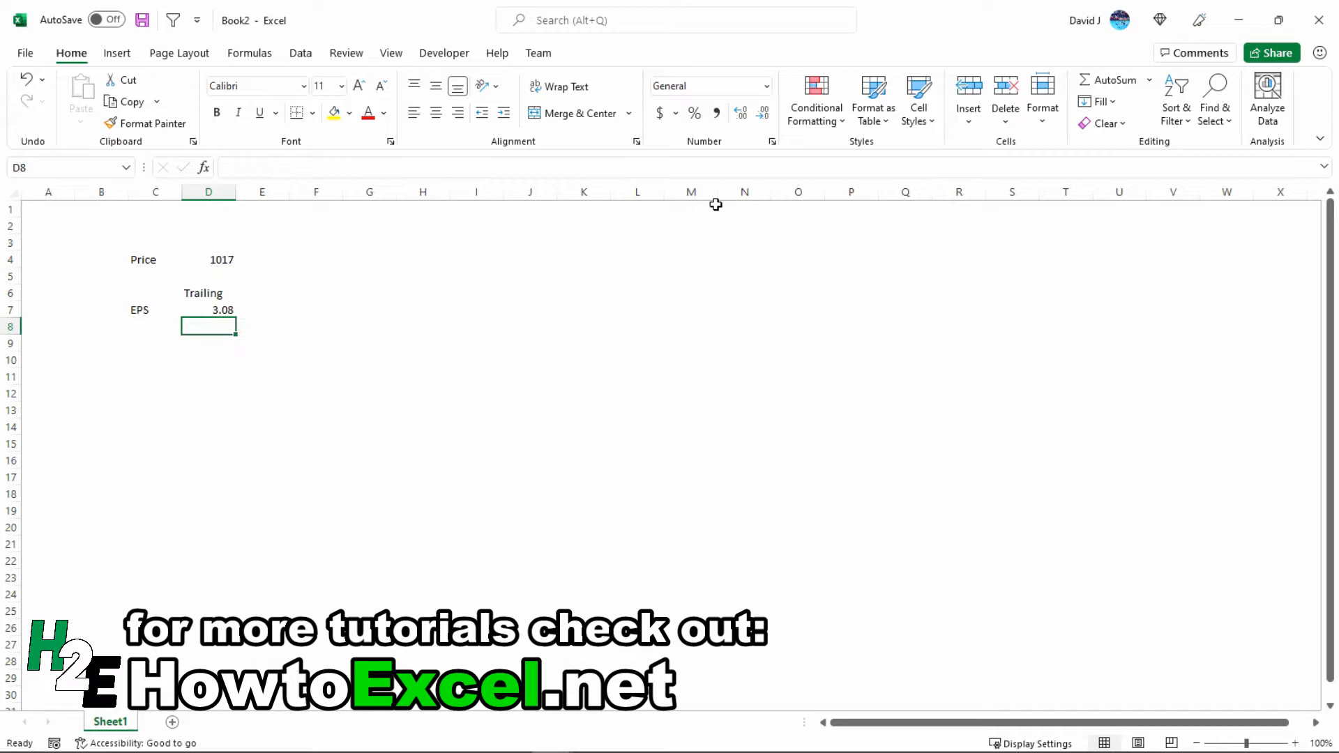
pyautogui.write('P/E')
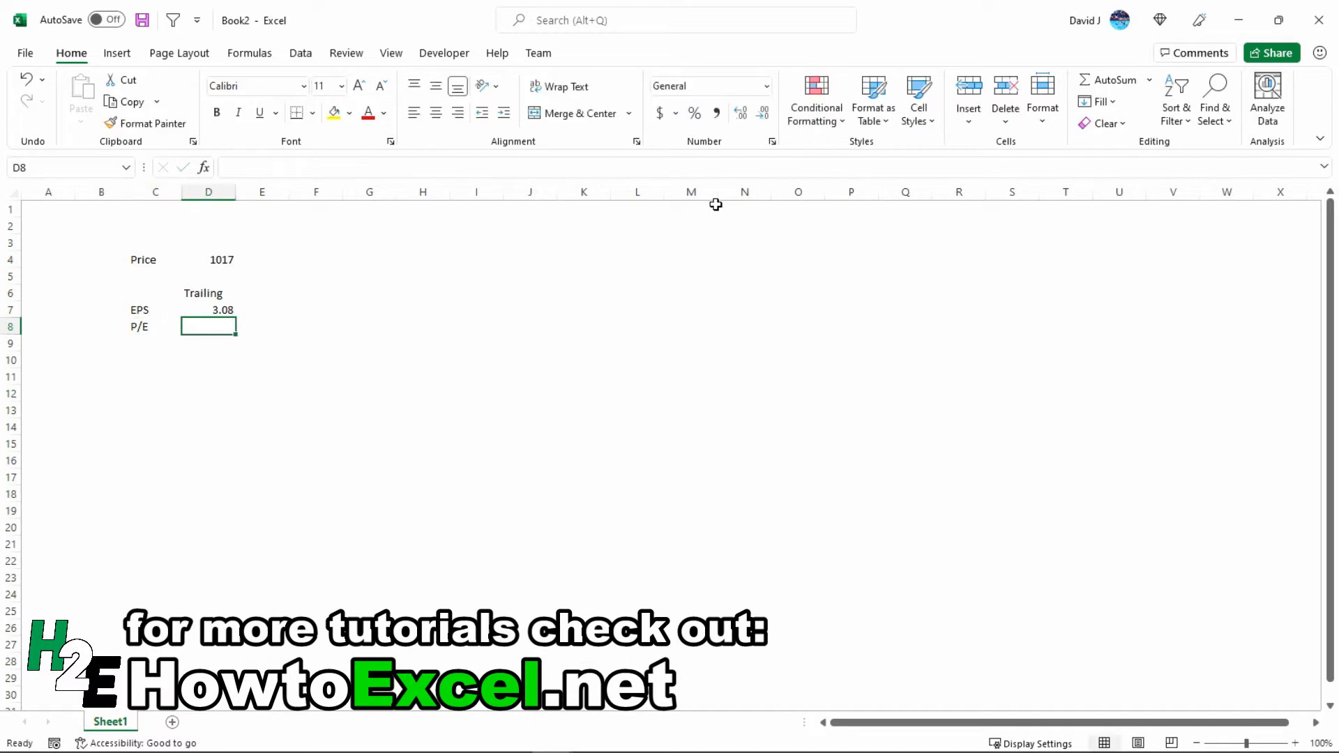
pyautogui.write('=D4')
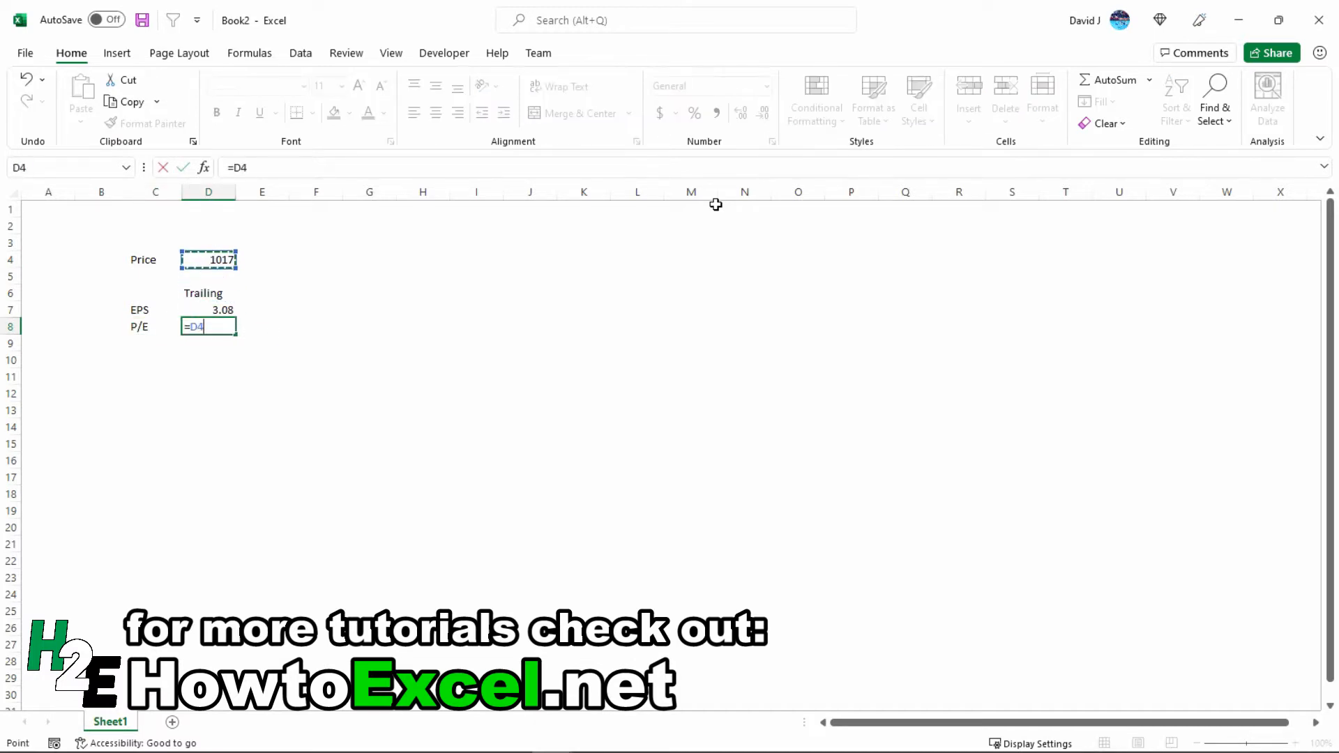
pyautogui.click(208, 310)
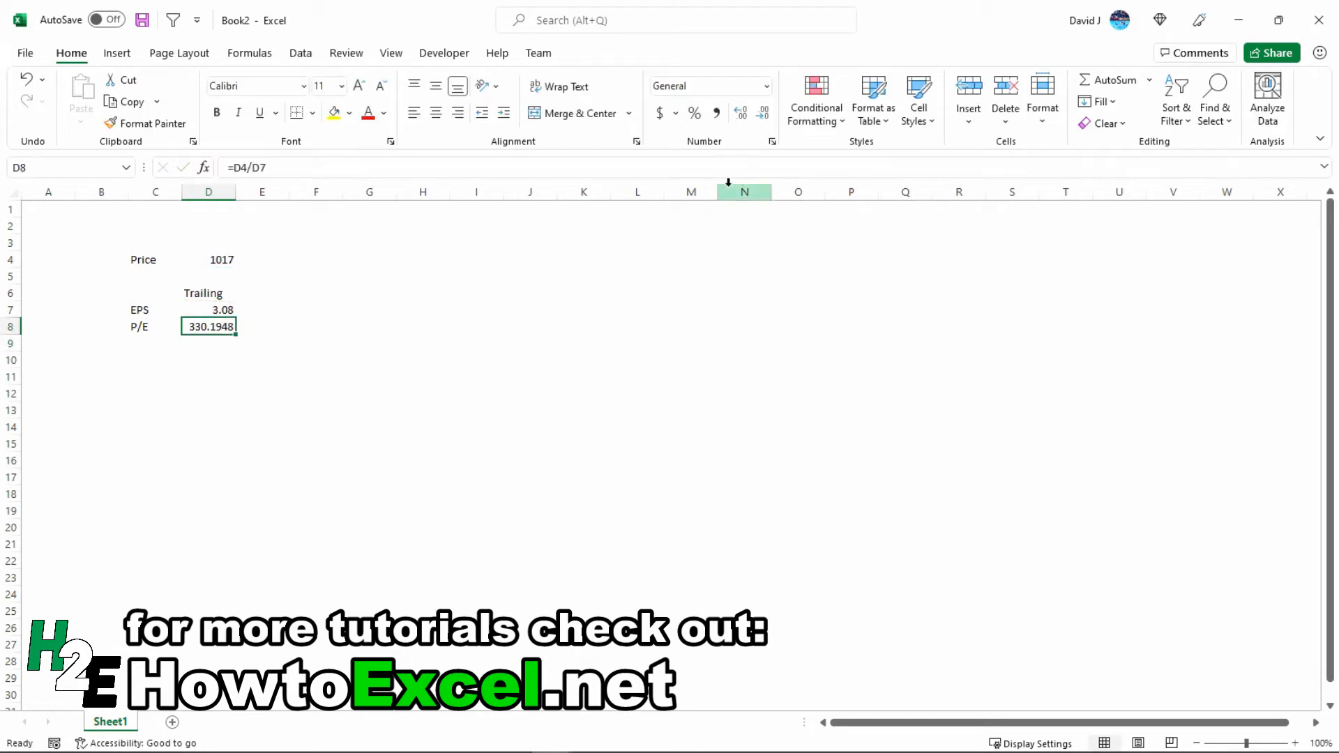
# - Format the trailing P/E of 330.19 to show two decimal places
pyautogui.click(763, 111)
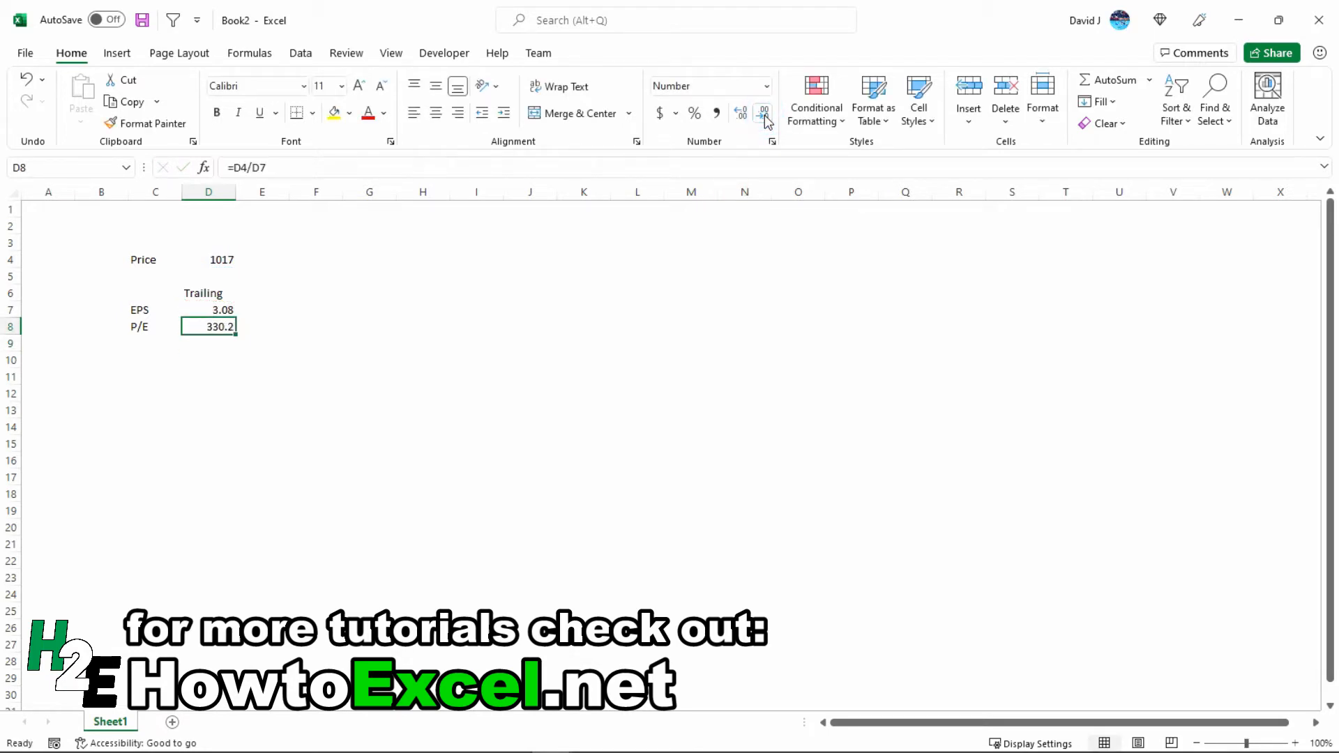
pyautogui.click(741, 111)
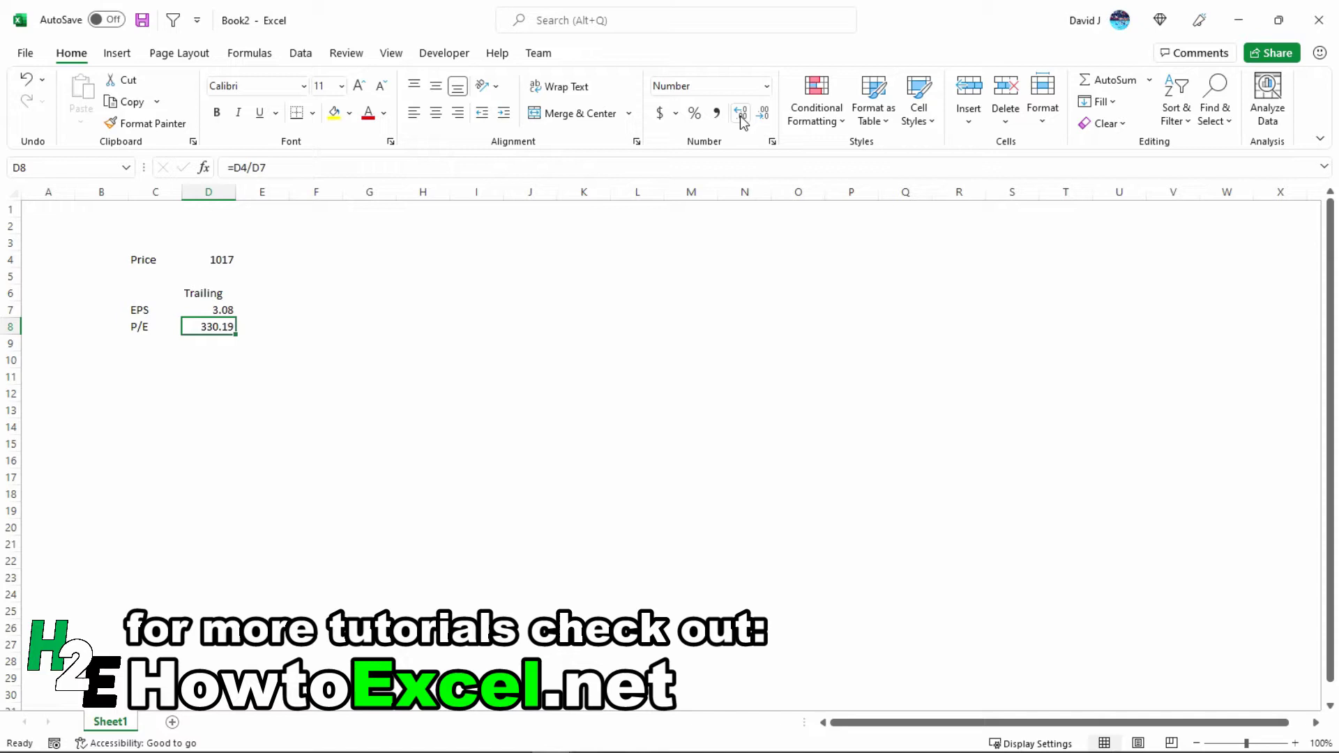
pyautogui.moveTo(410, 276)
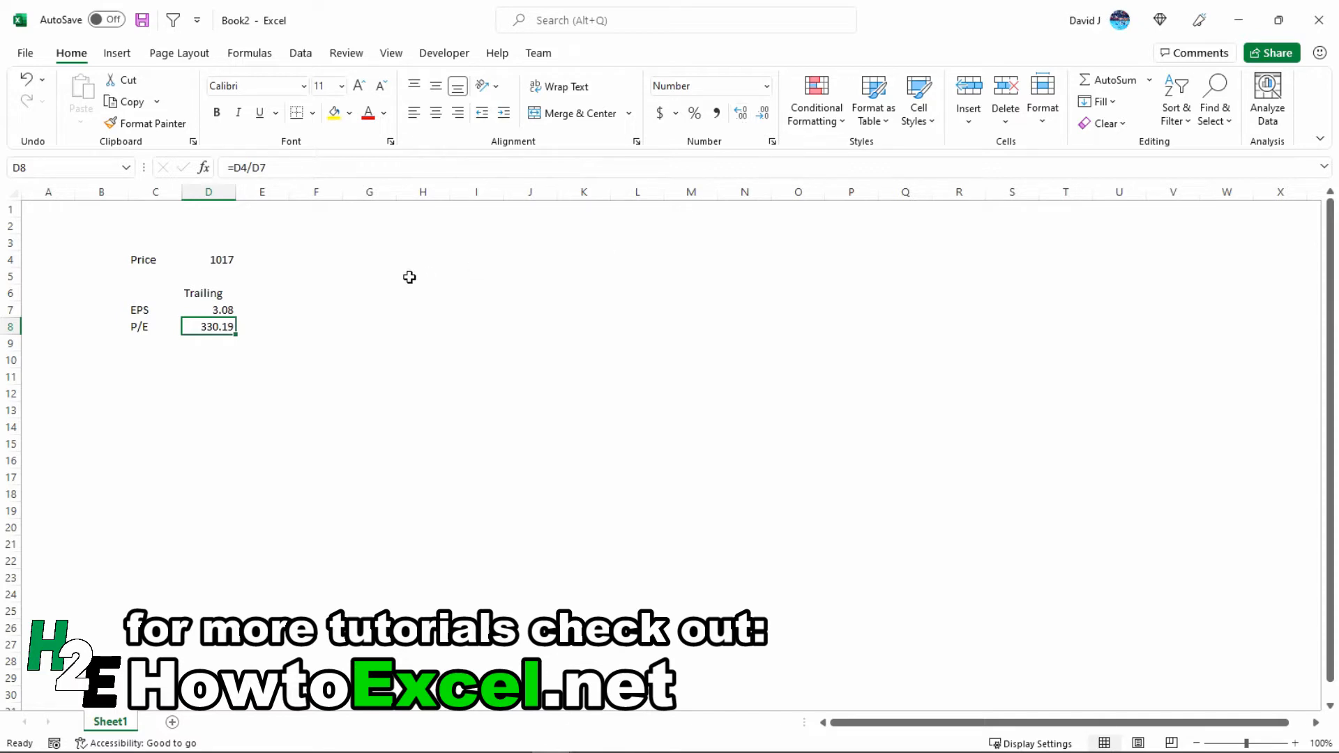
# - Add a Future heading, then look up Tesla's analyst earnings estimates on Yahoo Finance Analysis
pyautogui.click(261, 291)
pyautogui.write('Future')
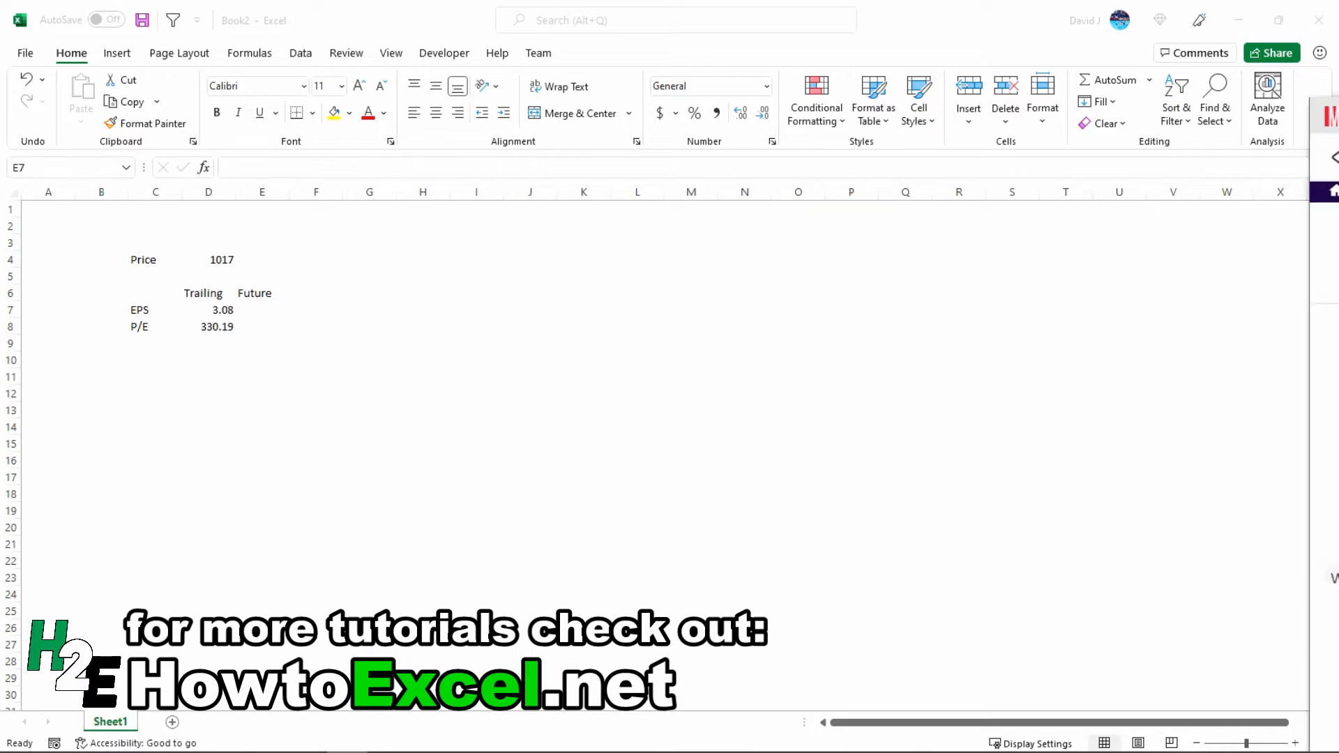
pyautogui.click(299, 13)
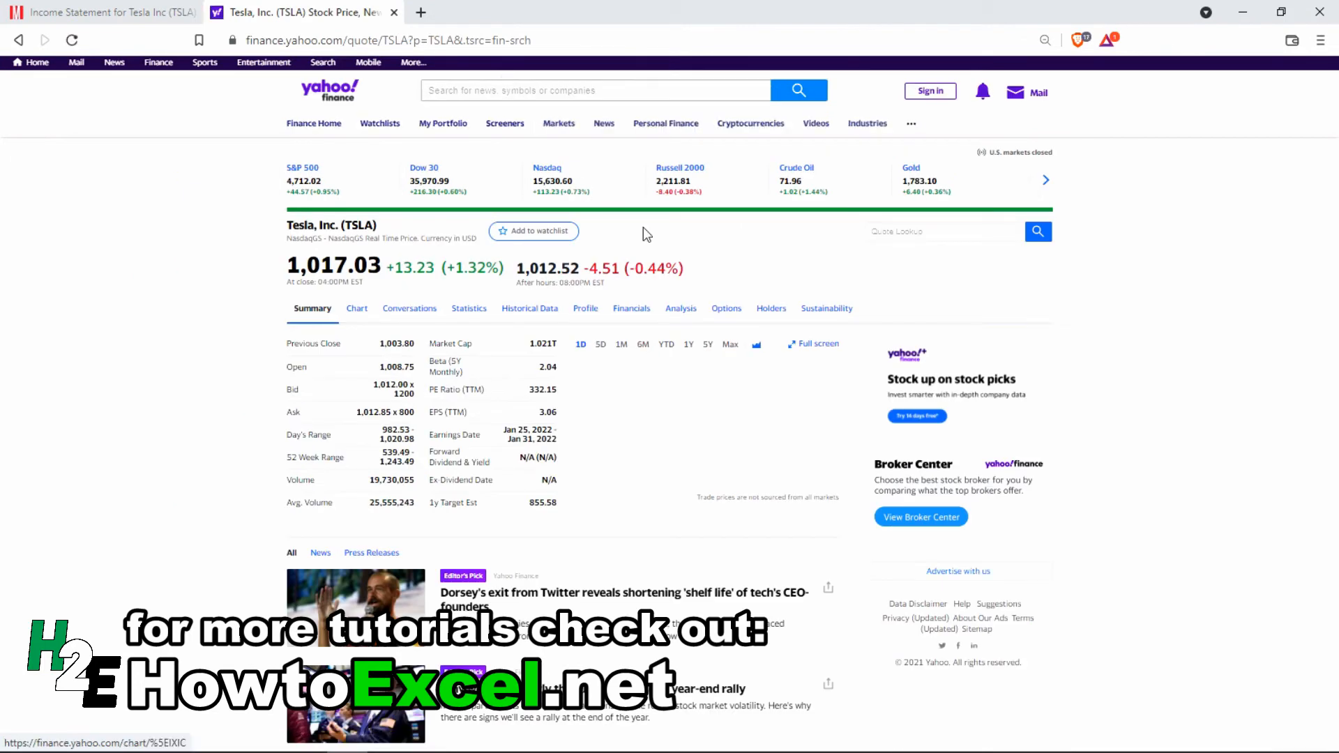
pyautogui.click(675, 308)
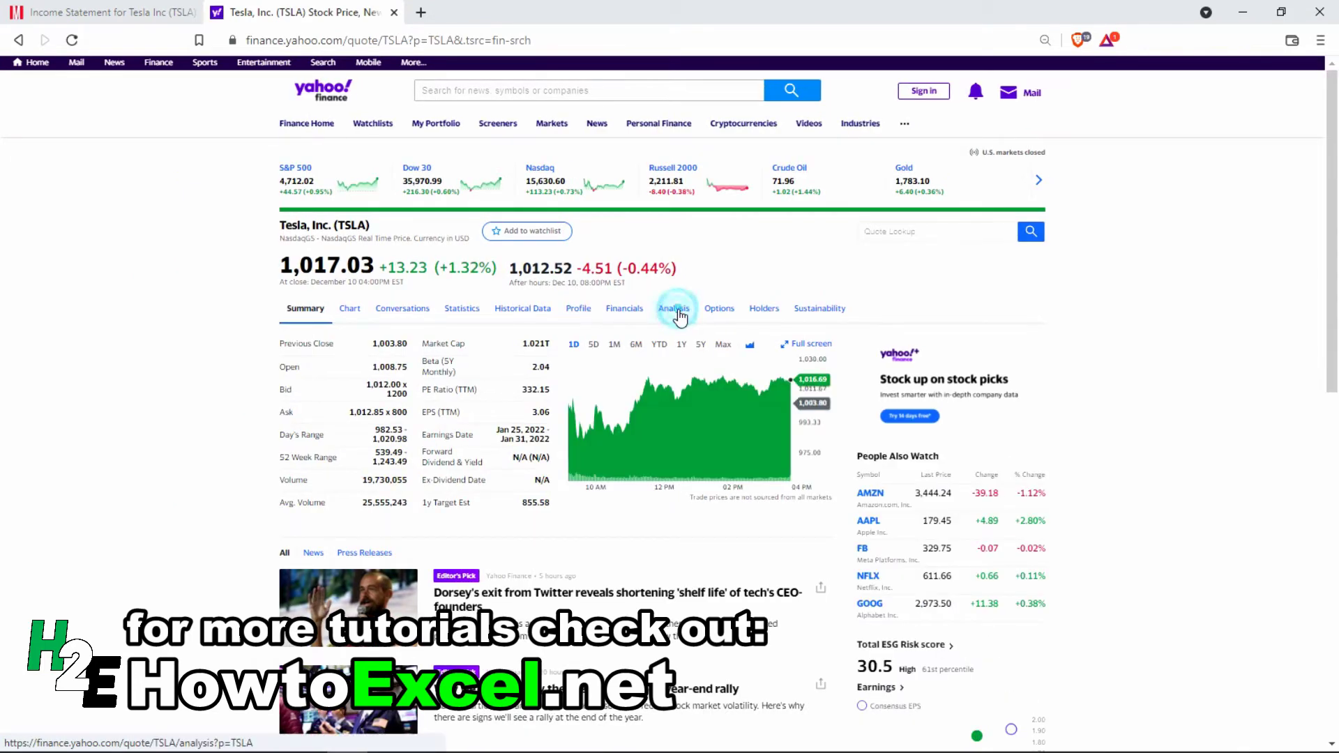
pyautogui.click(672, 308)
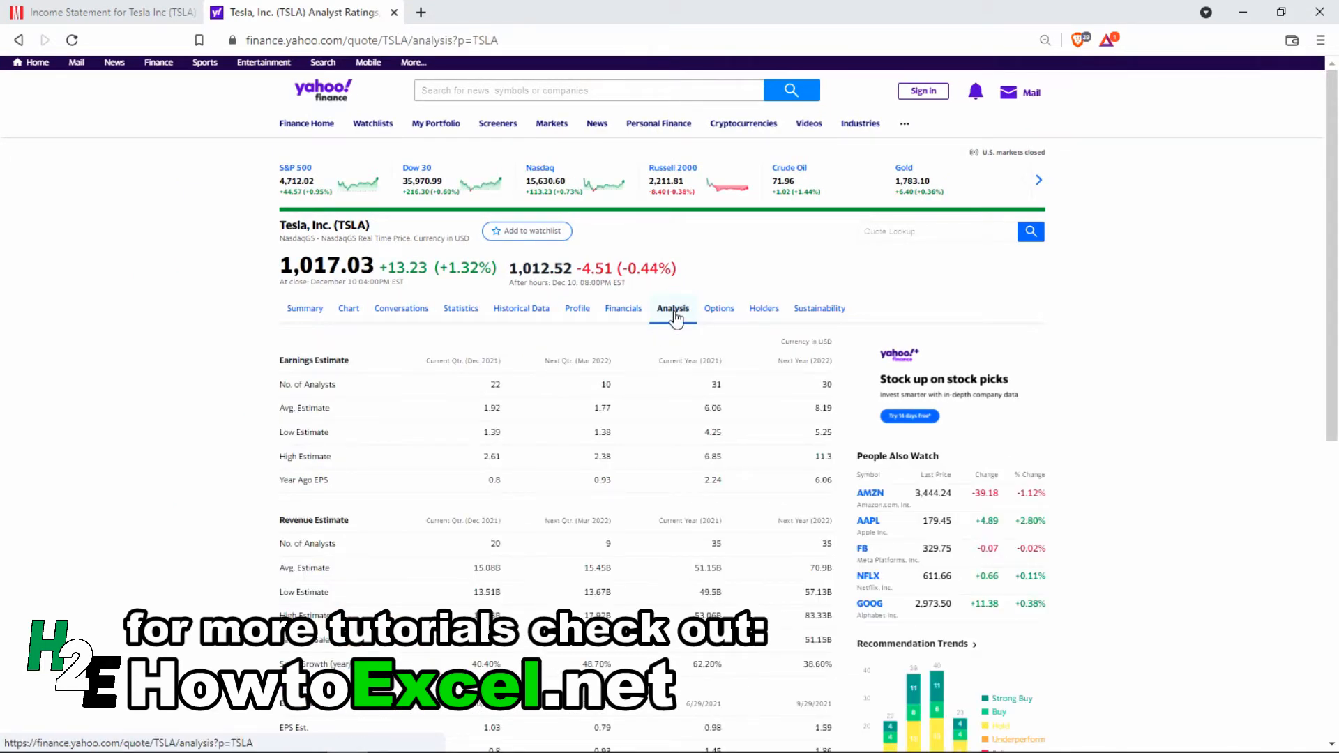
pyautogui.moveTo(338, 383)
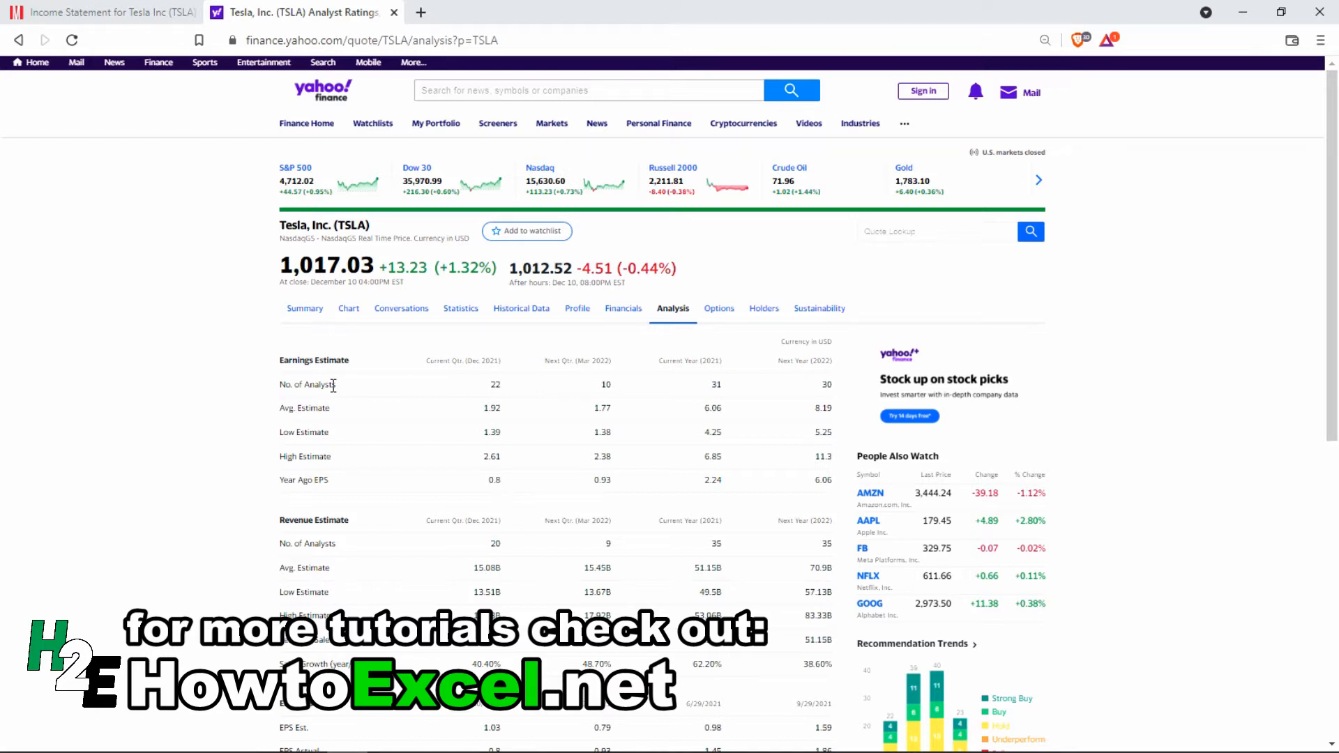
pyautogui.moveTo(463, 397)
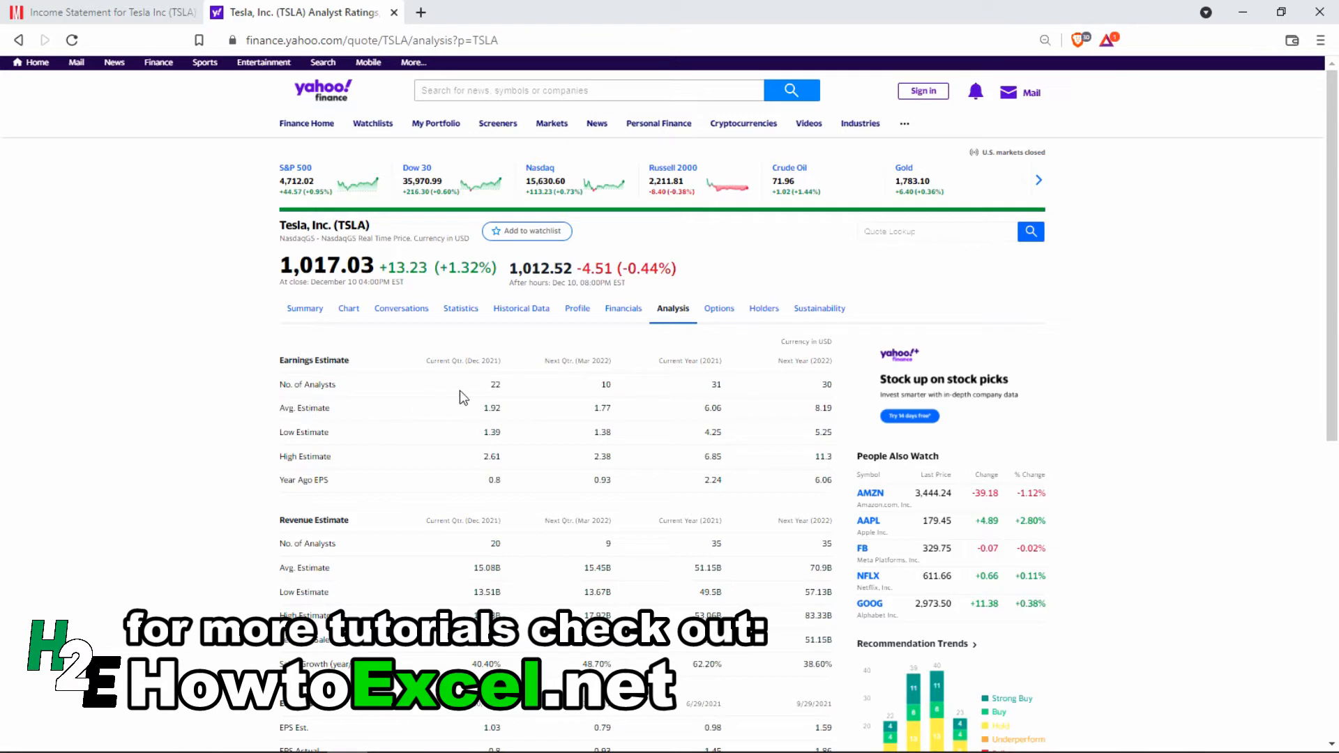
pyautogui.moveTo(832, 421)
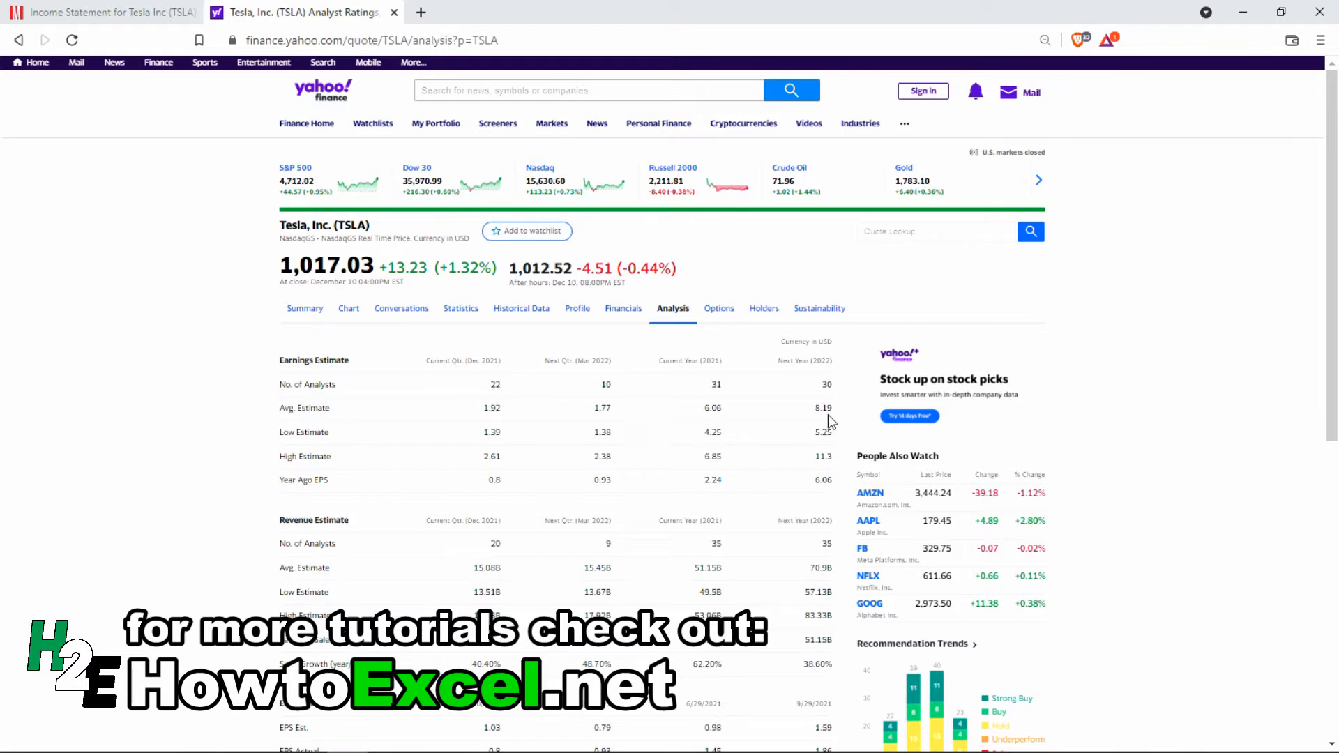
pyautogui.moveTo(766, 143)
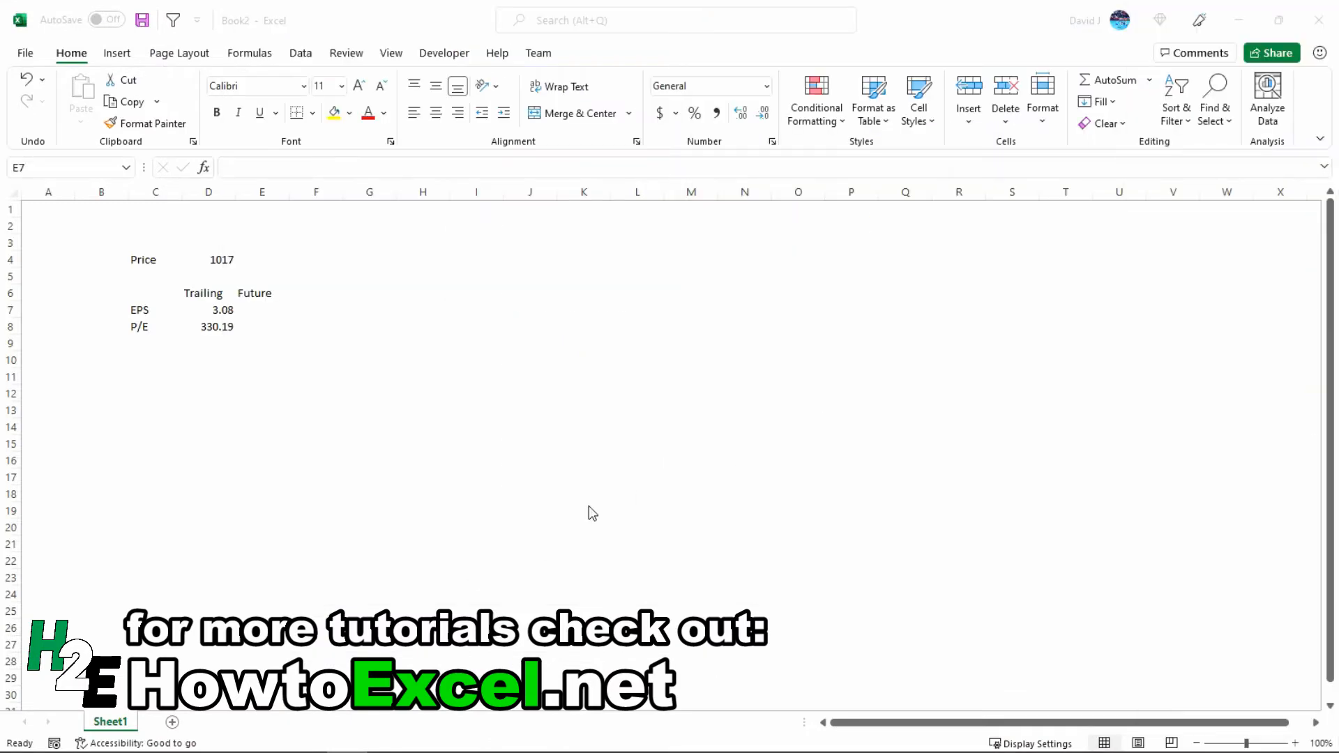
# - Enter future EPS 8.19 and a forward P/E of 124.18 shown with two decimals
pyautogui.click(263, 310)
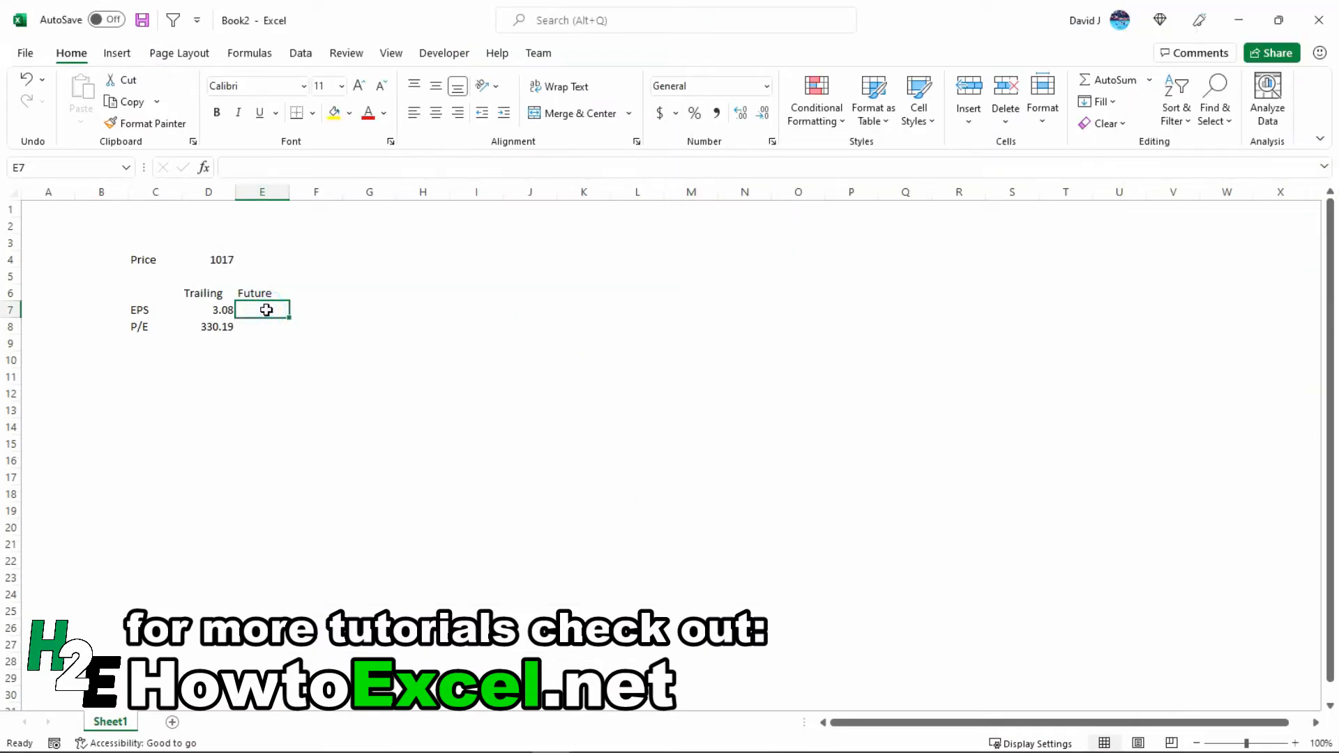
pyautogui.write('8.19')
pyautogui.click(263, 326)
pyautogui.write('=D4/E7')
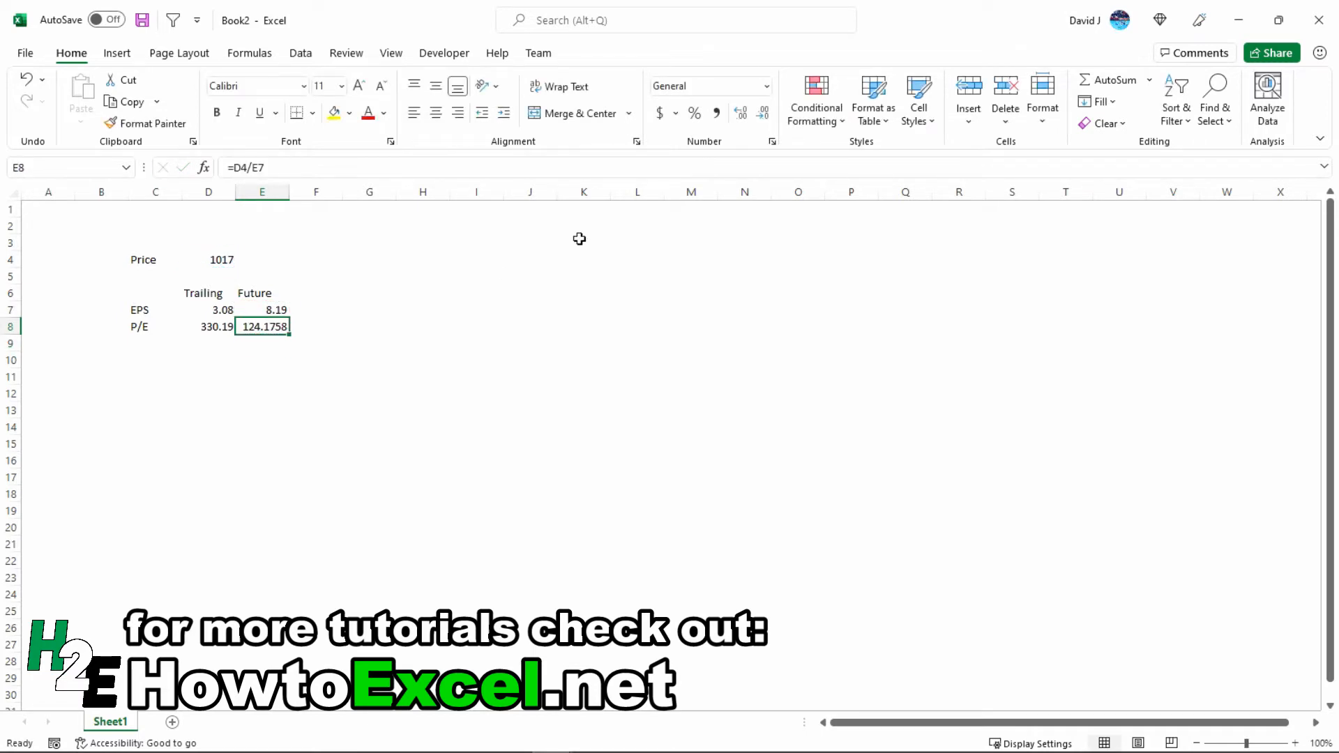
pyautogui.click(762, 111)
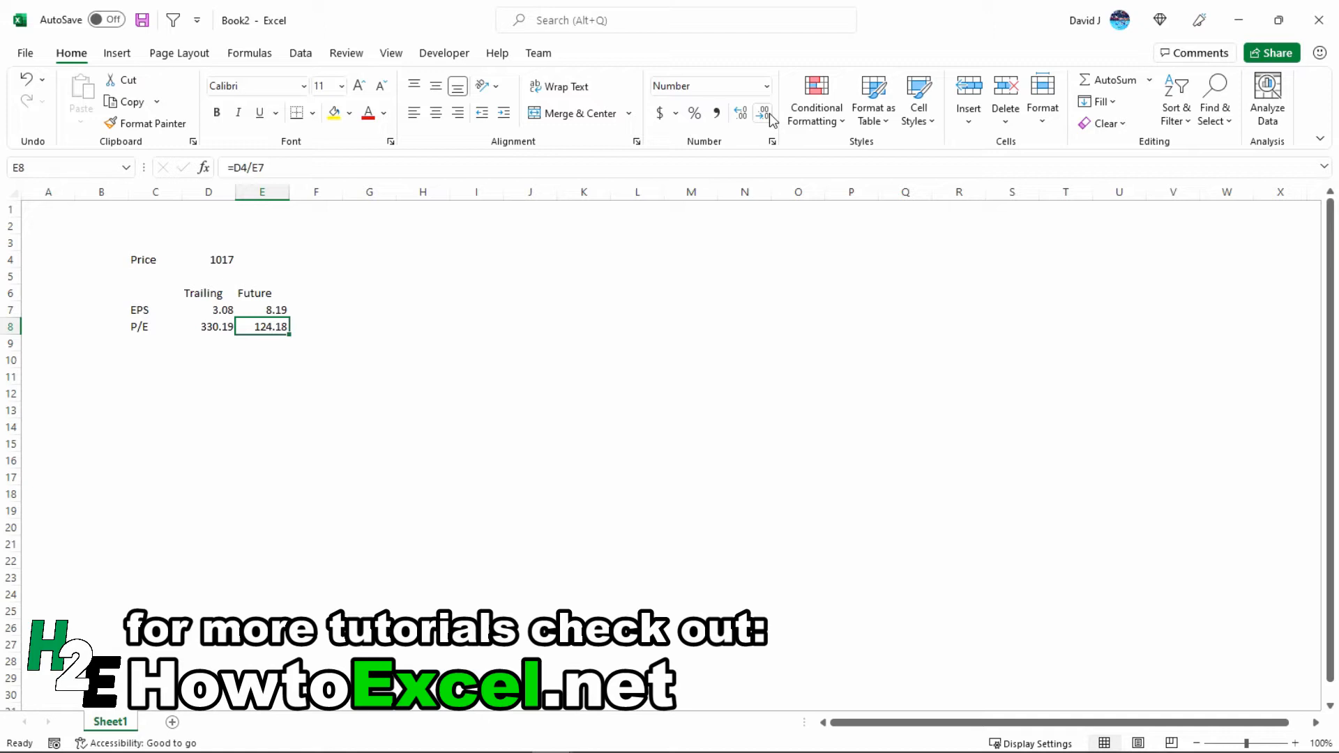
pyautogui.moveTo(814, 93)
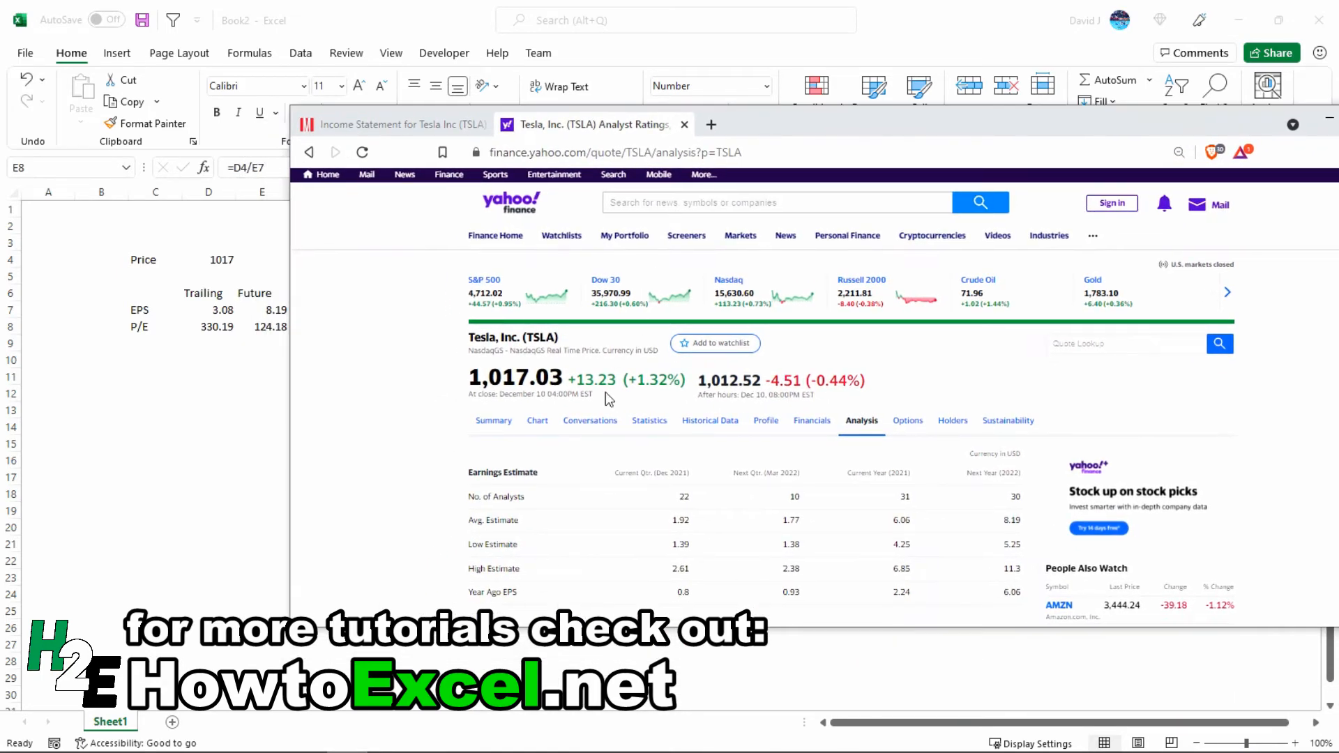
pyautogui.moveTo(649, 427)
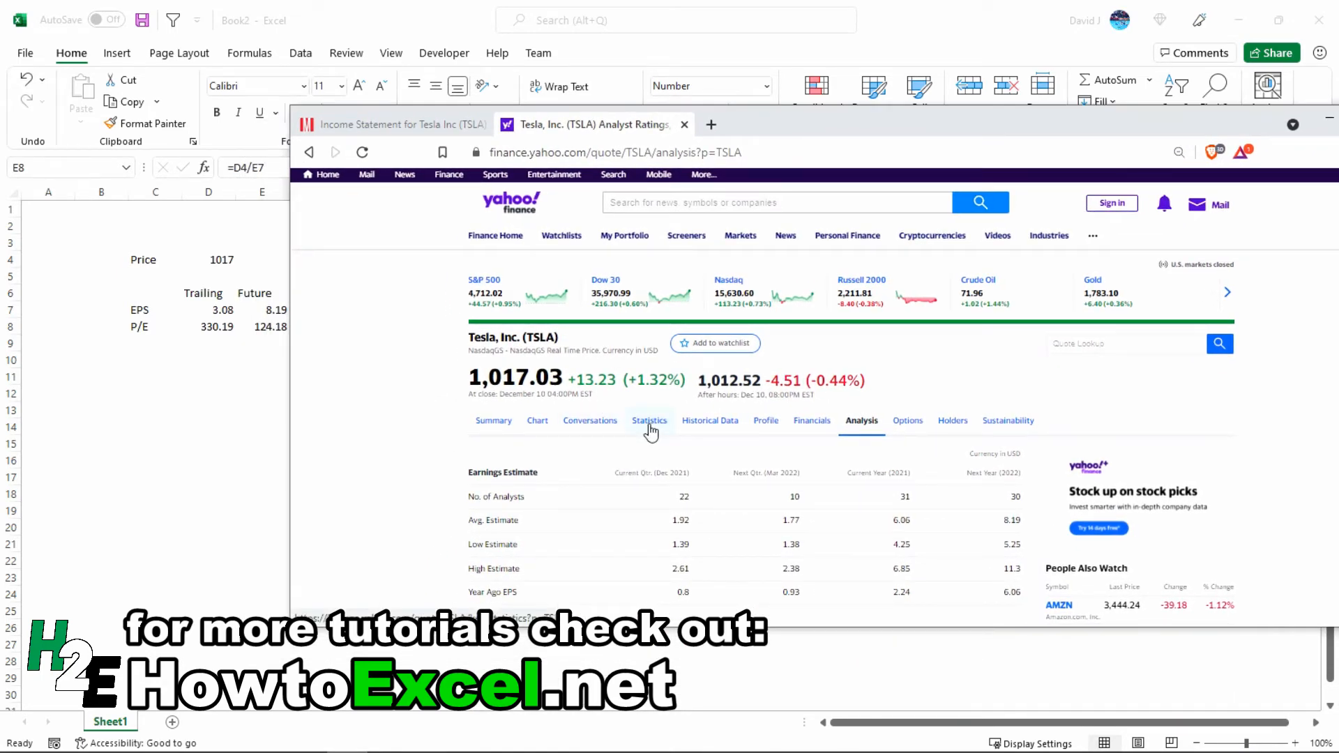
pyautogui.click(649, 420)
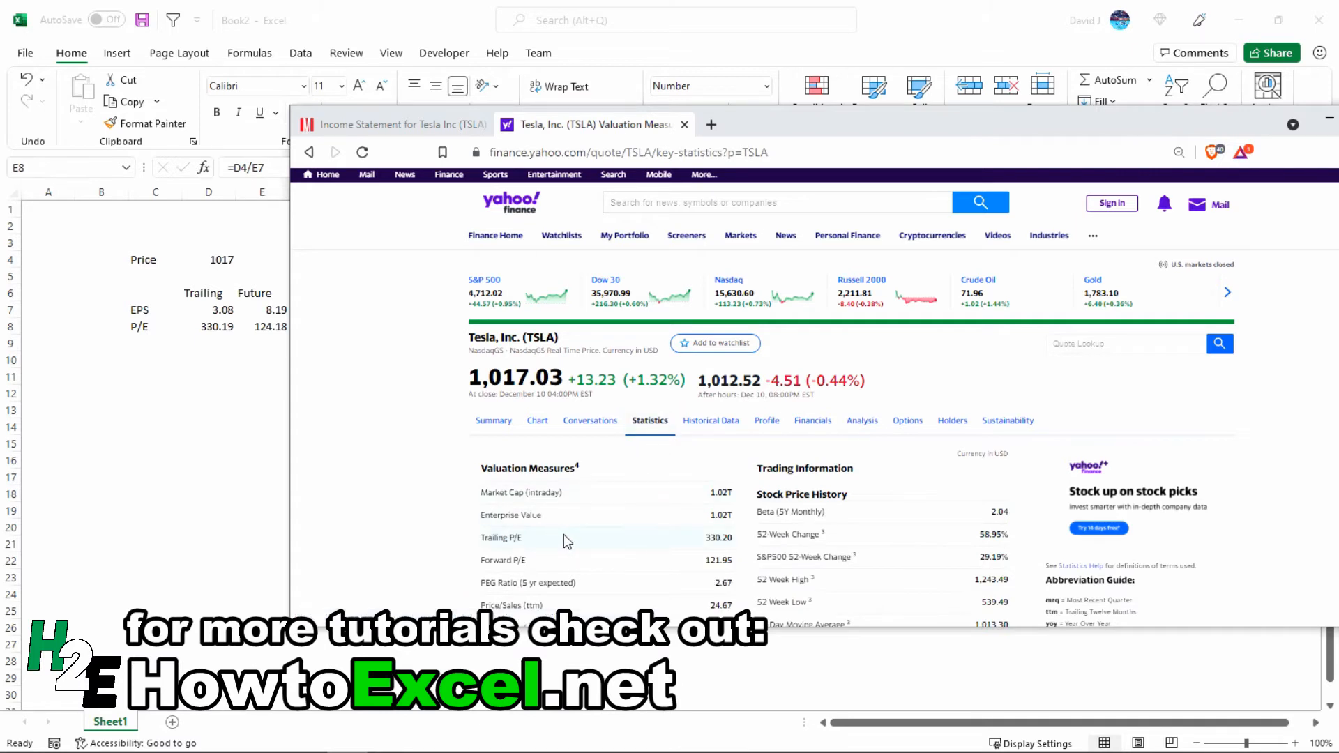
pyautogui.moveTo(732, 551)
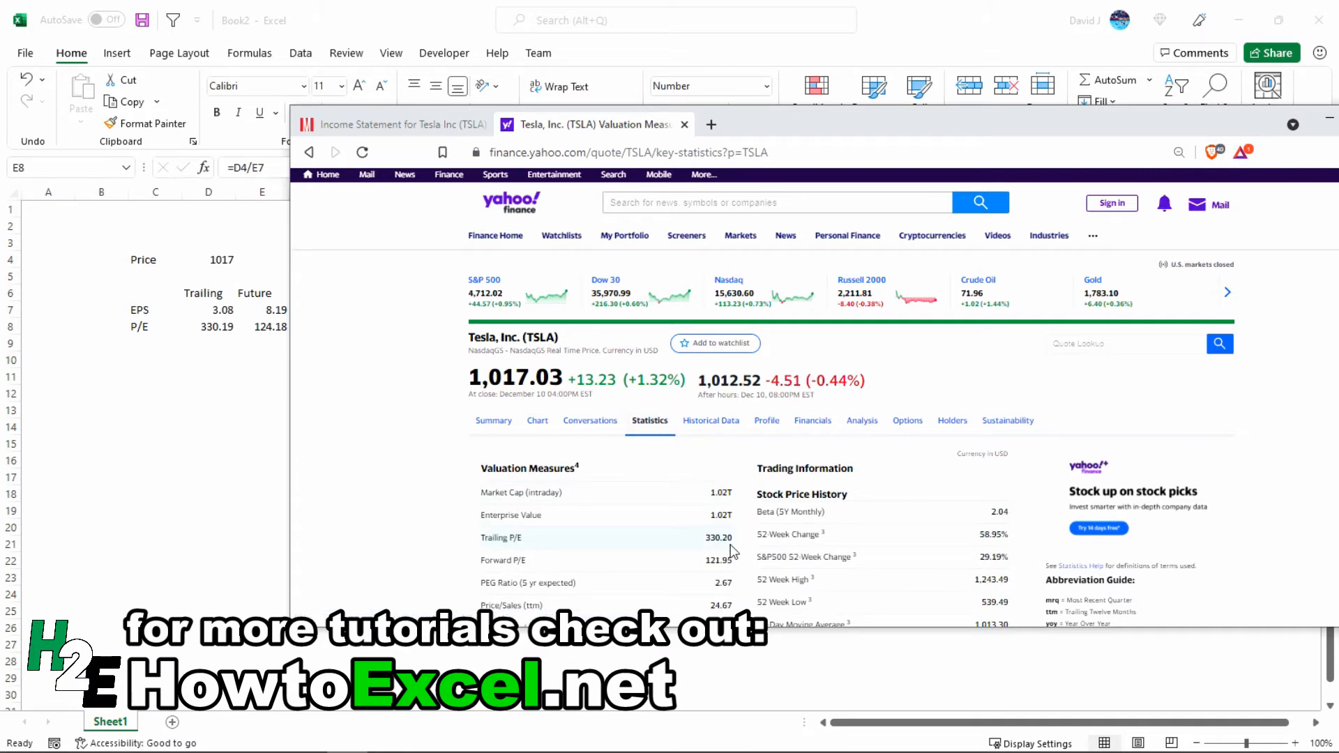
pyautogui.moveTo(220, 344)
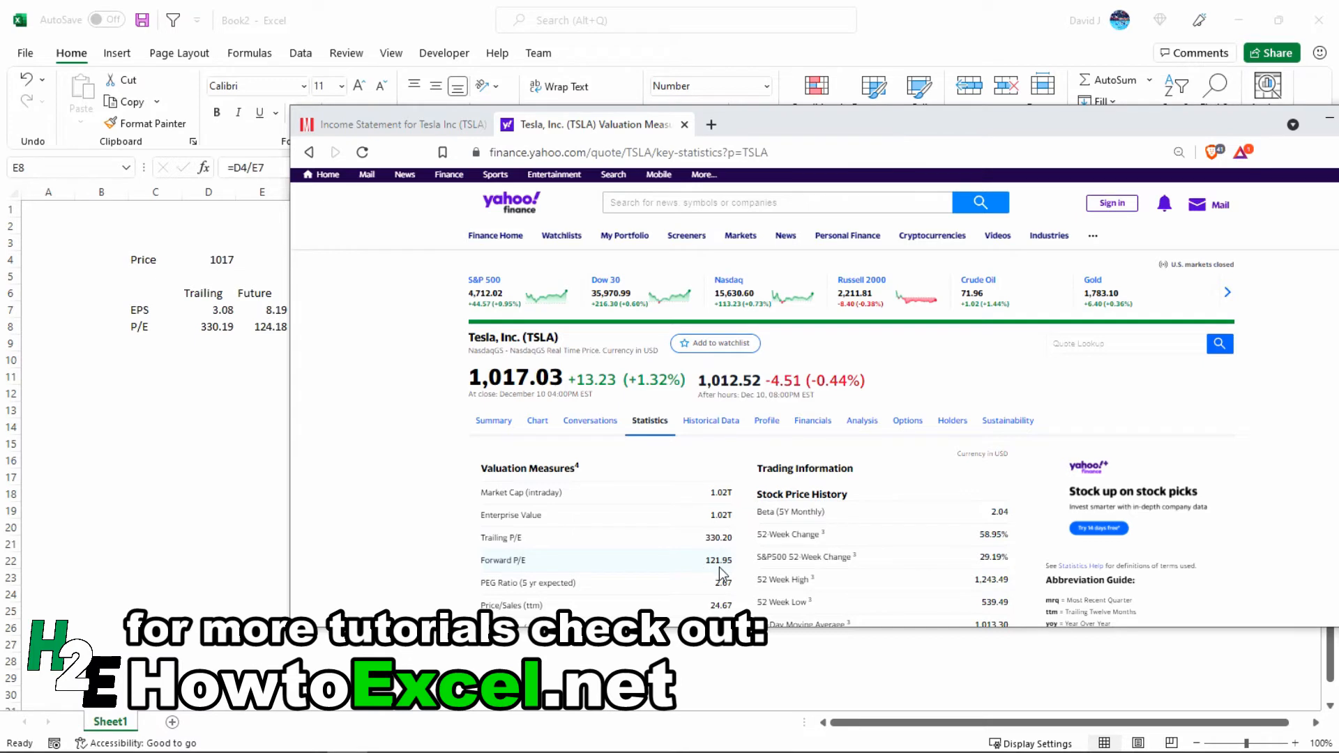
pyautogui.moveTo(273, 375)
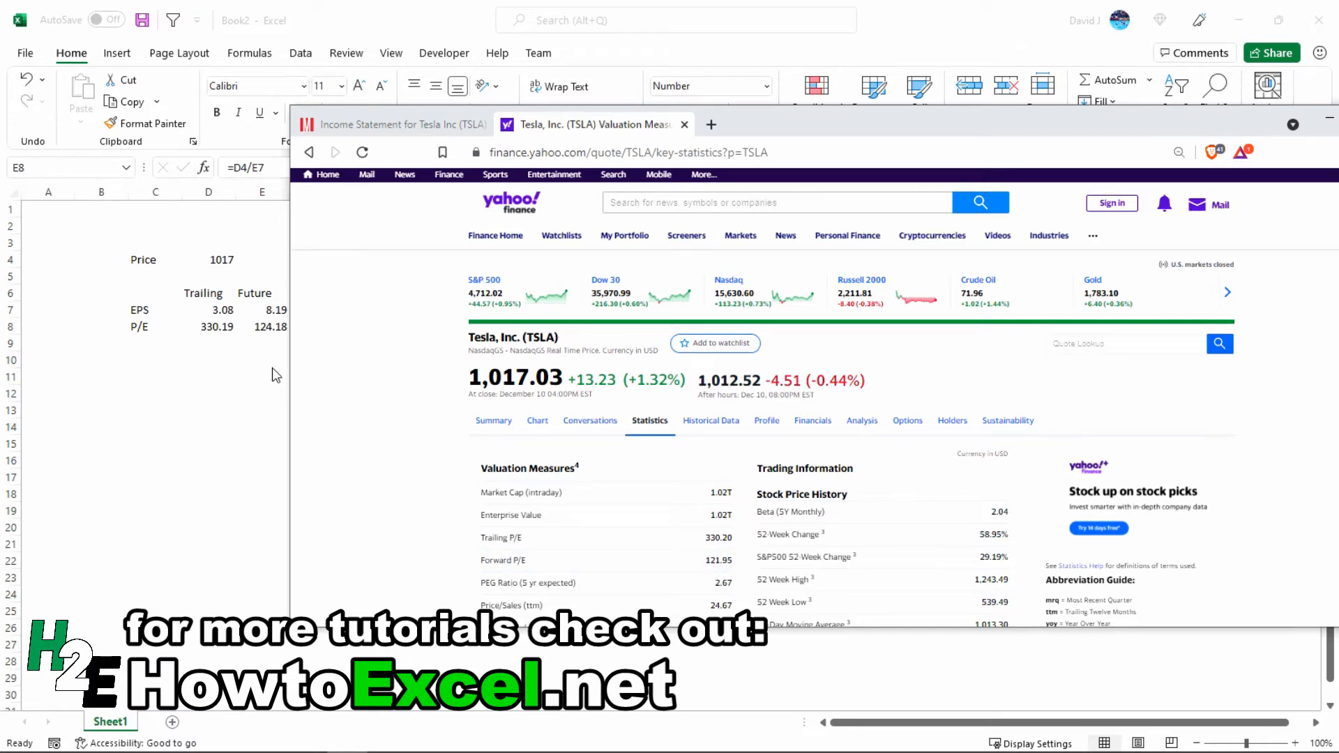
pyautogui.moveTo(458, 405)
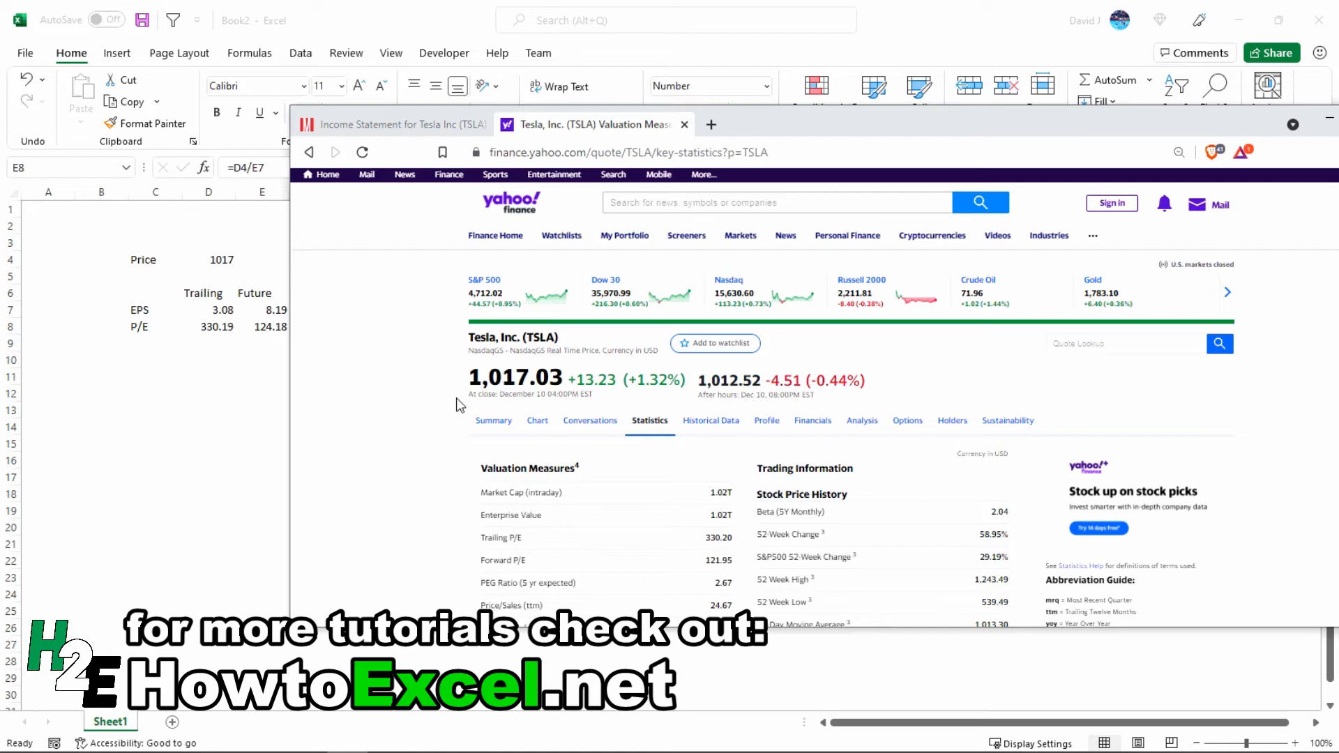
pyautogui.moveTo(317, 456)
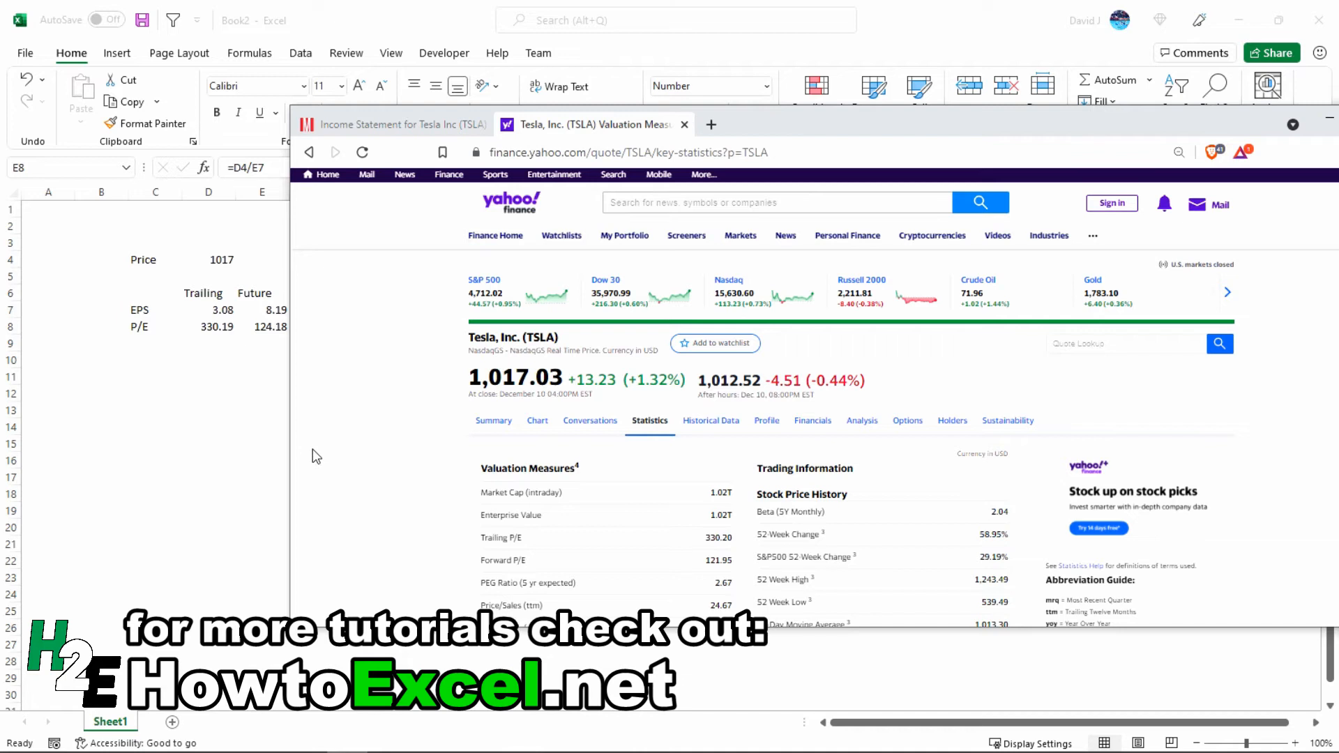
pyautogui.moveTo(394, 421)
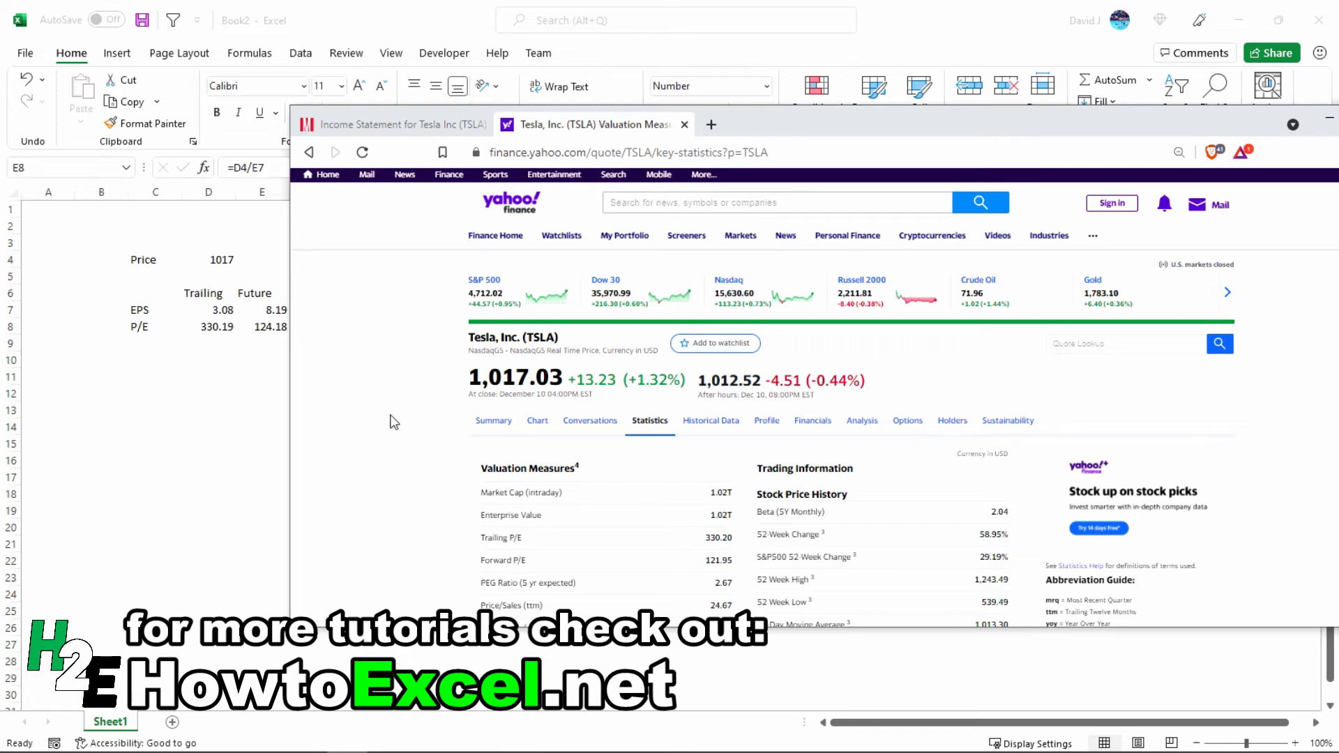
pyautogui.scroll(-3)
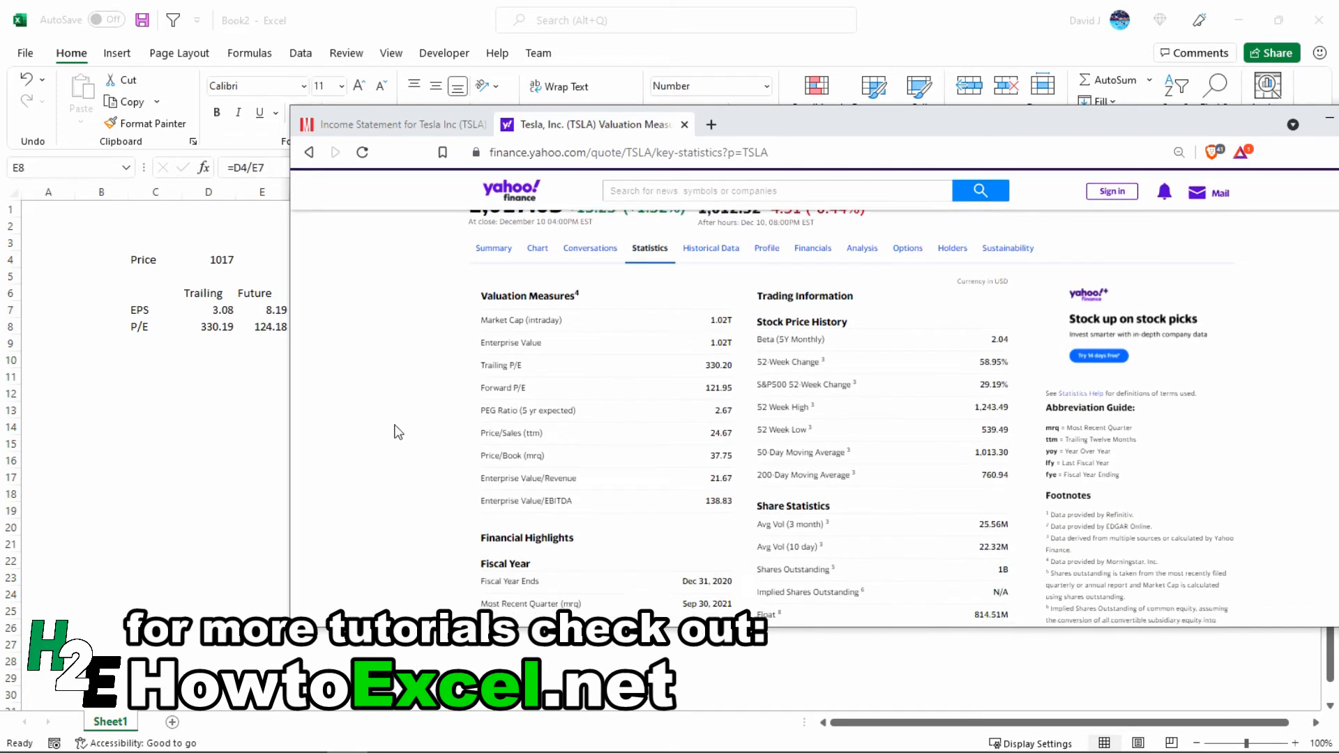
pyautogui.scroll(-3)
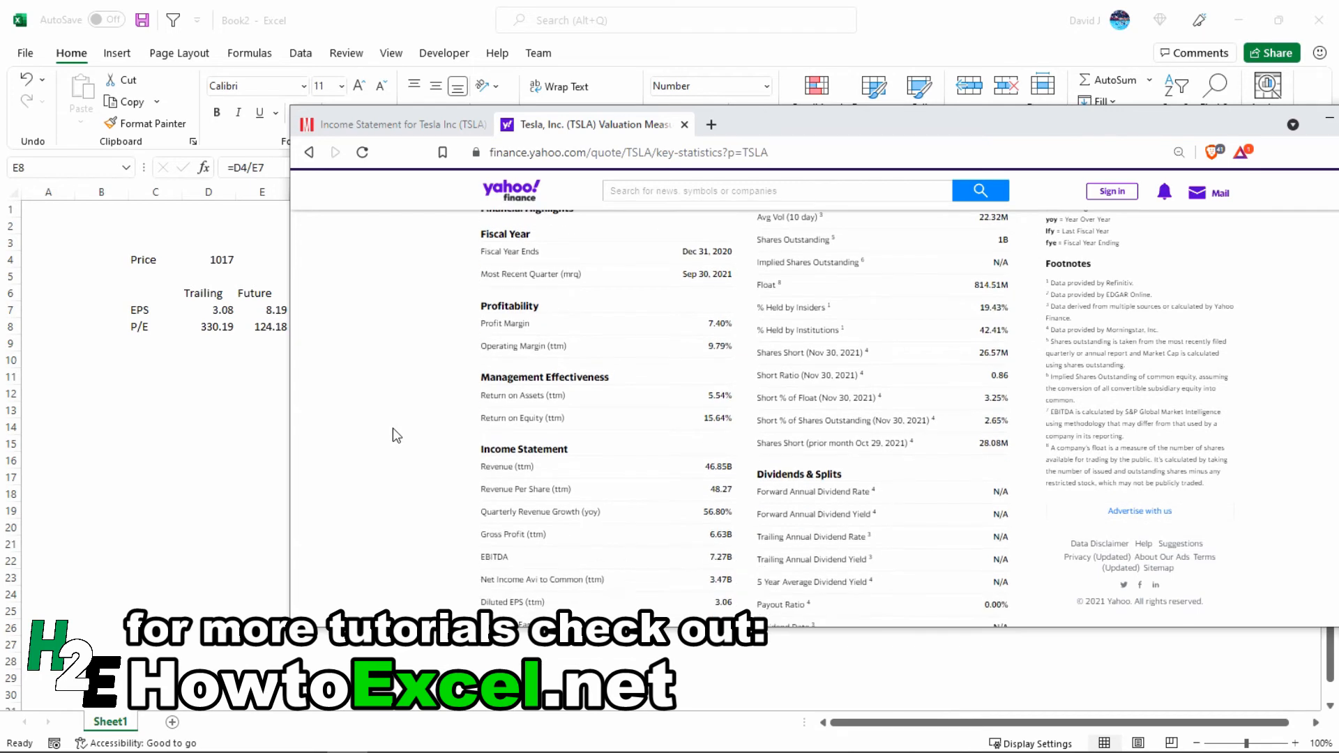
pyautogui.scroll(-3)
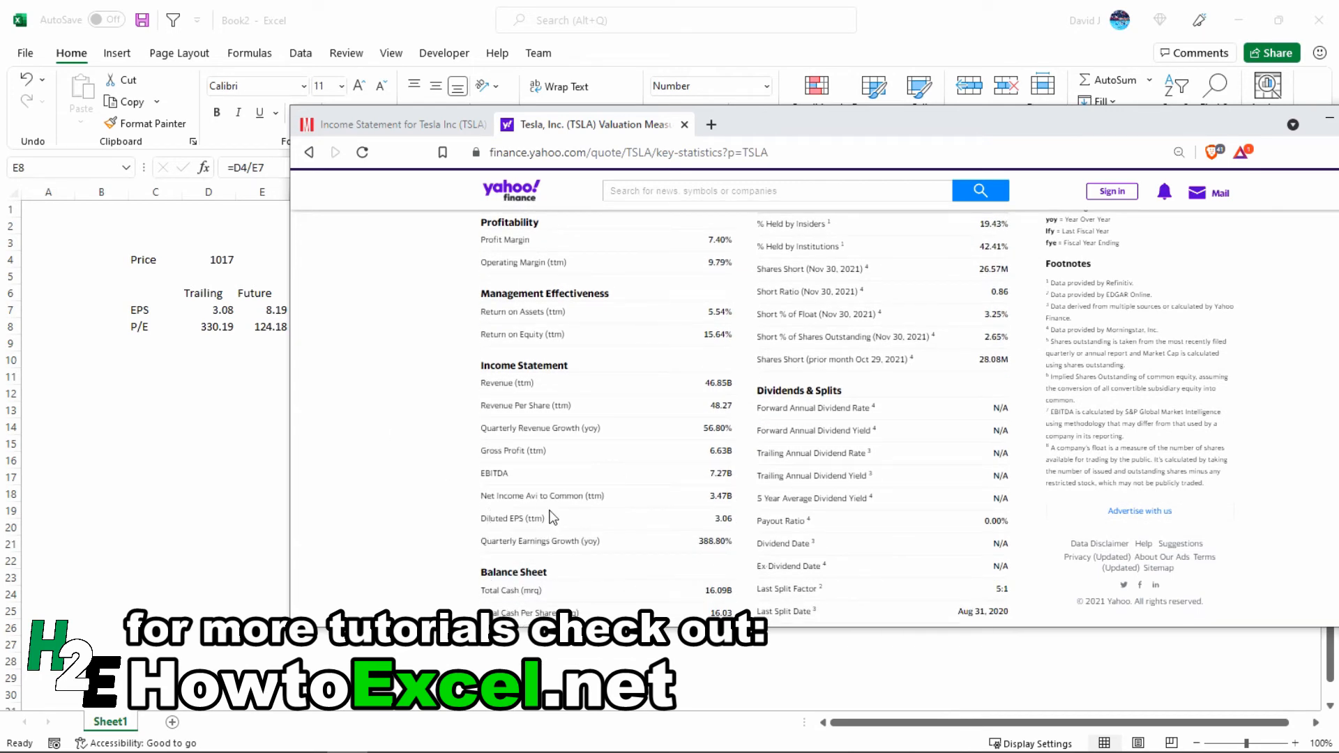
pyautogui.moveTo(224, 331)
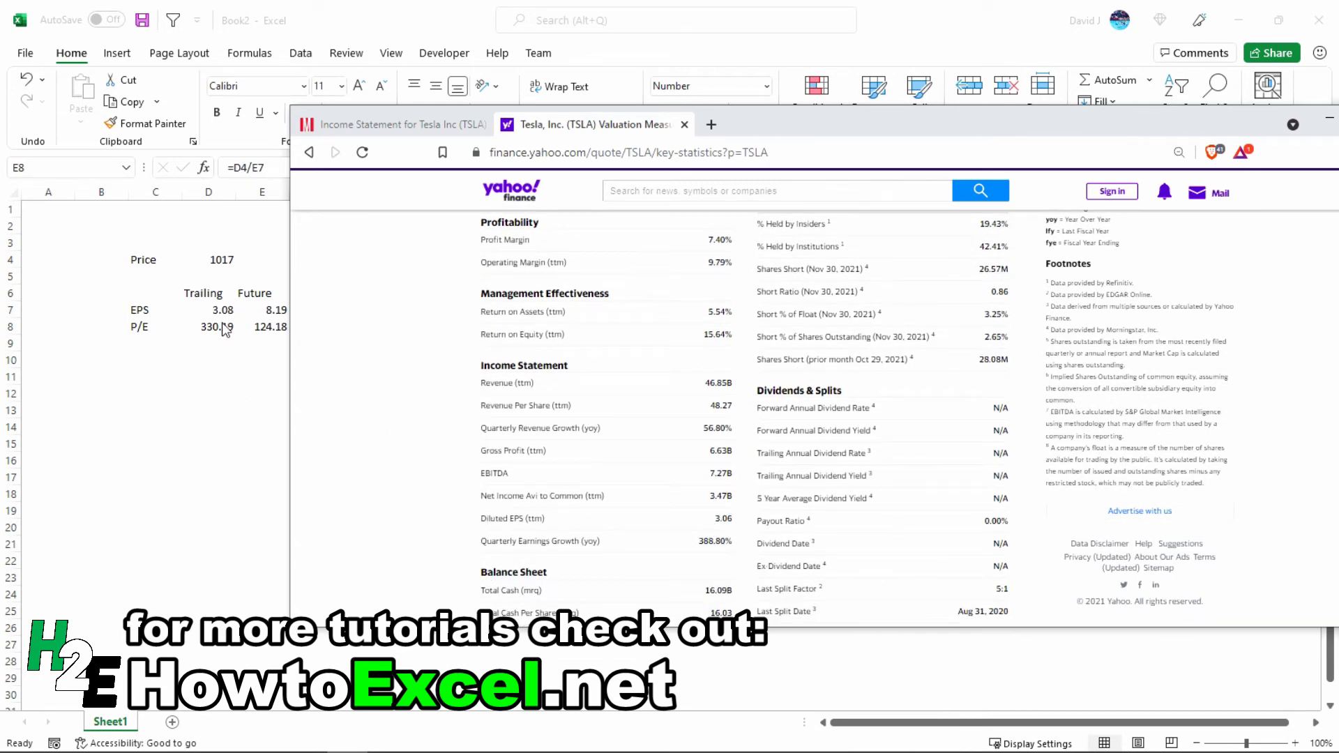
pyautogui.moveTo(248, 358)
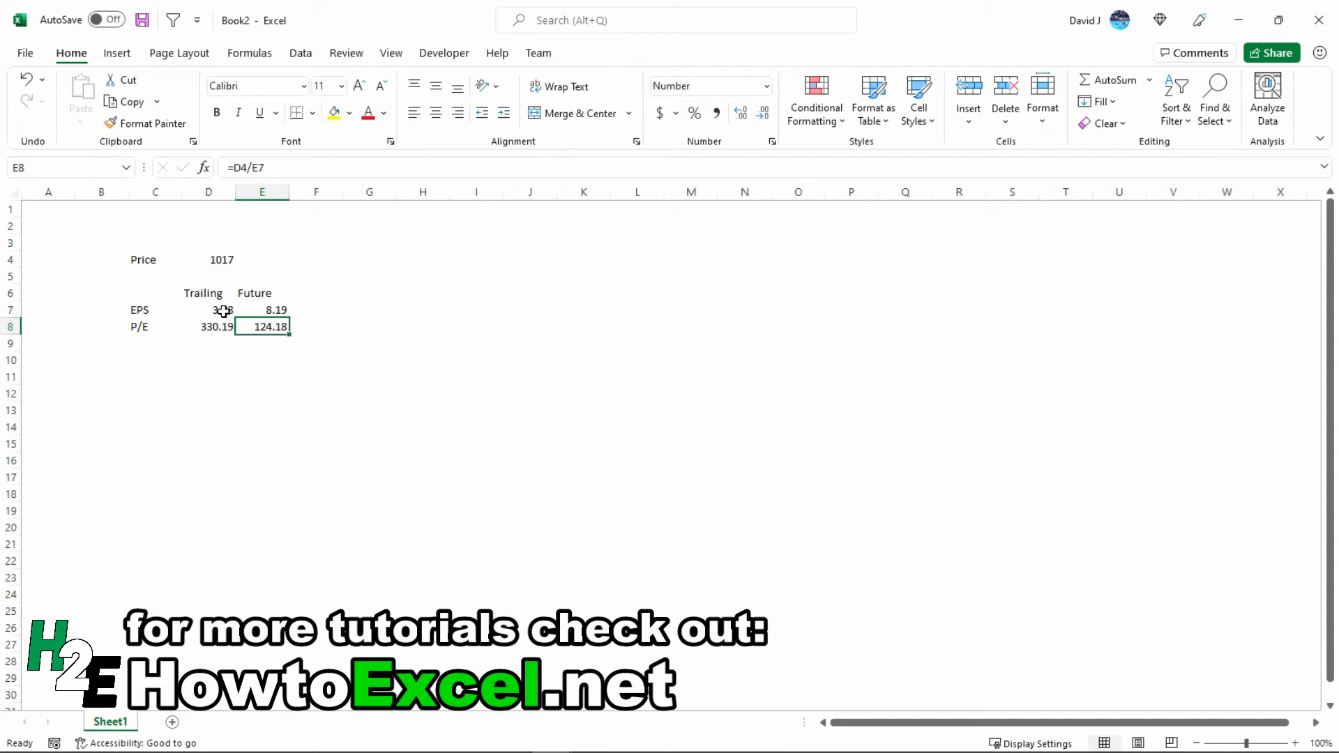
# - Insert a clustered column chart of the EPS and P/E figures
pyautogui.click(117, 52)
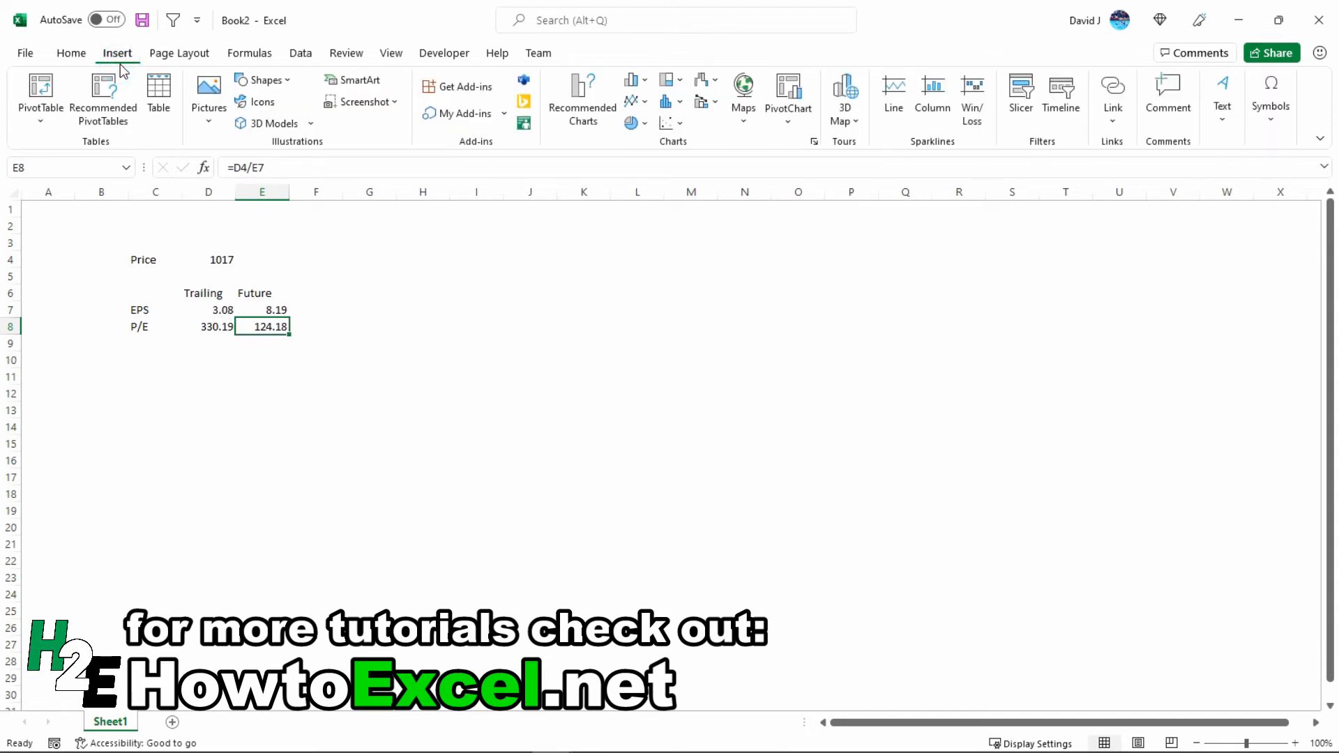
pyautogui.click(630, 81)
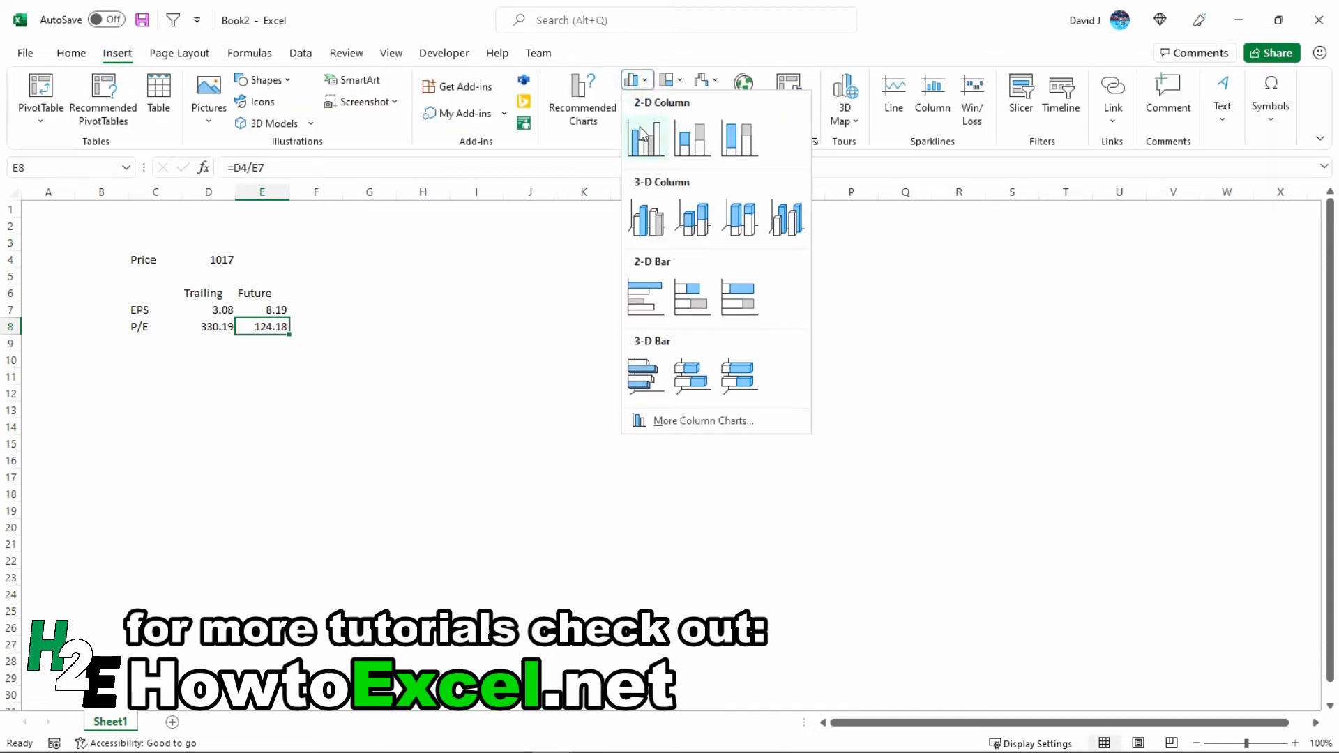
pyautogui.click(644, 137)
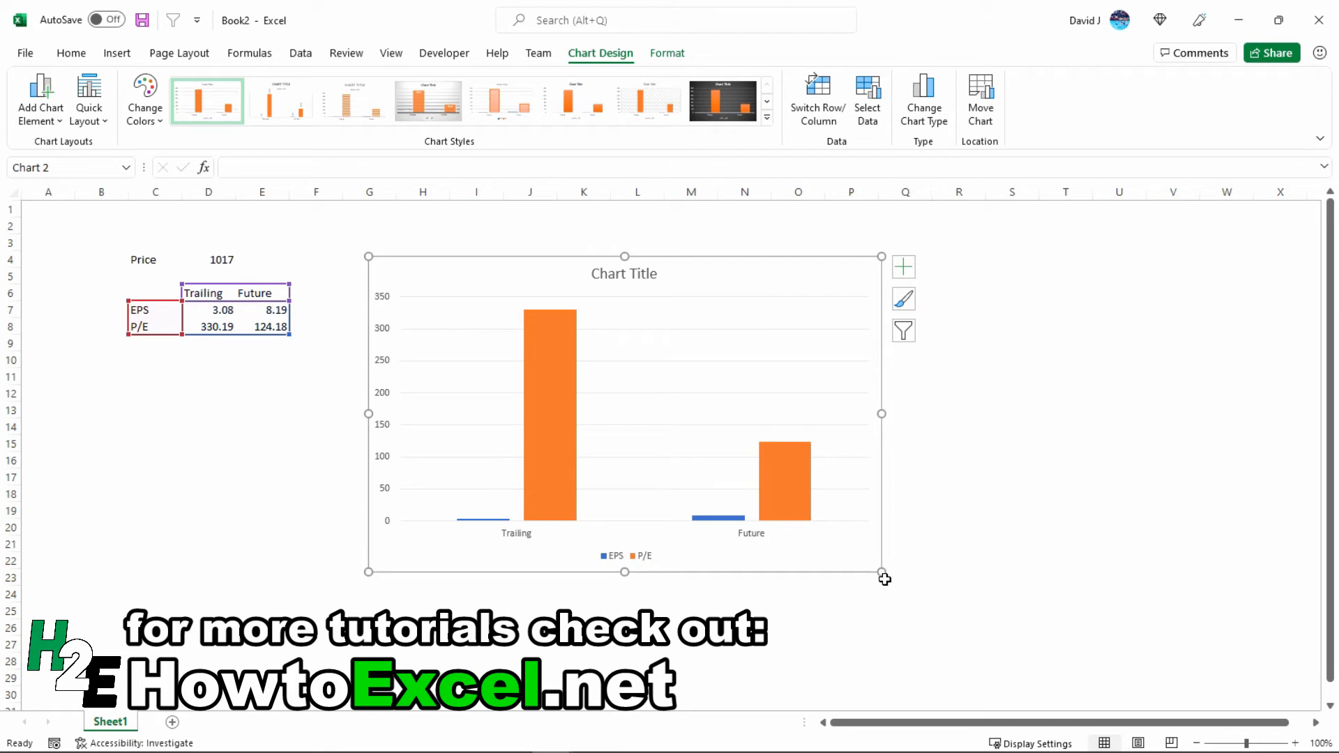
pyautogui.moveTo(551, 405)
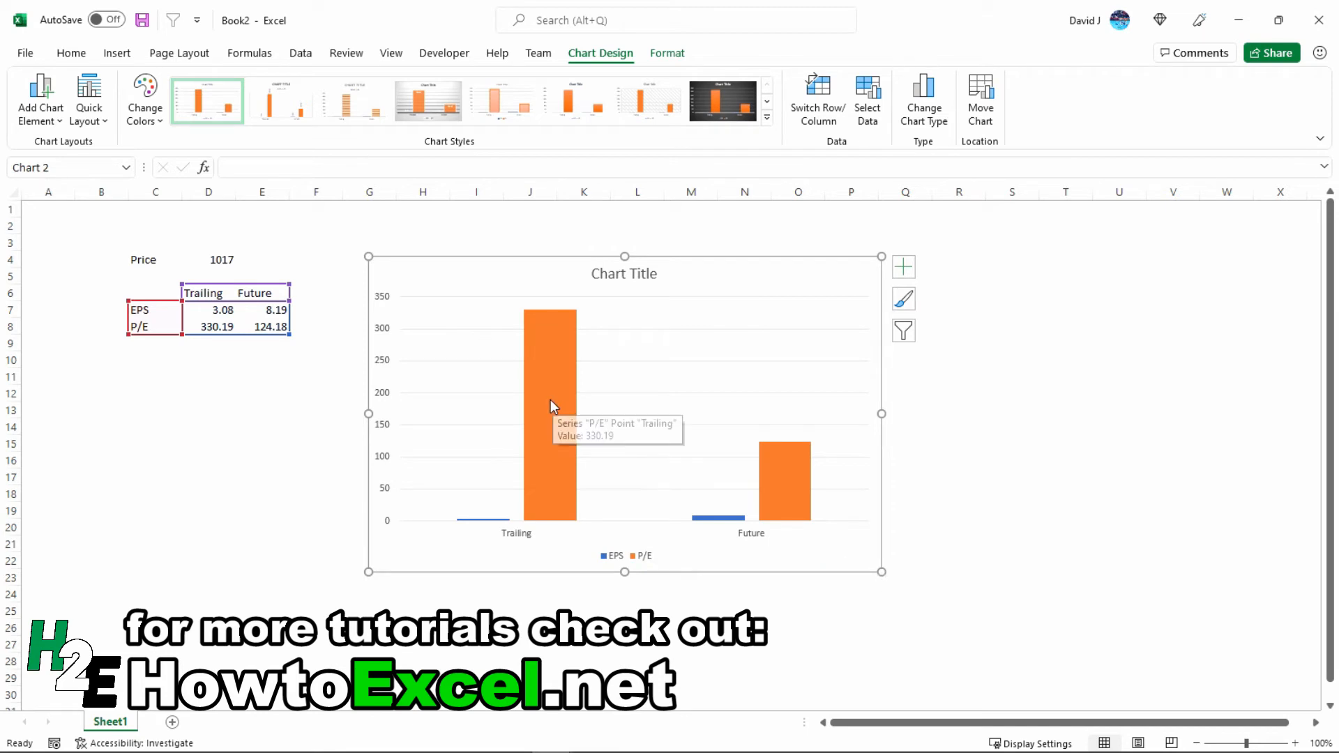
# - Change the P/E series to Line with Markers on a secondary axis and confirm the combo chart
pyautogui.rightClick(551, 406)
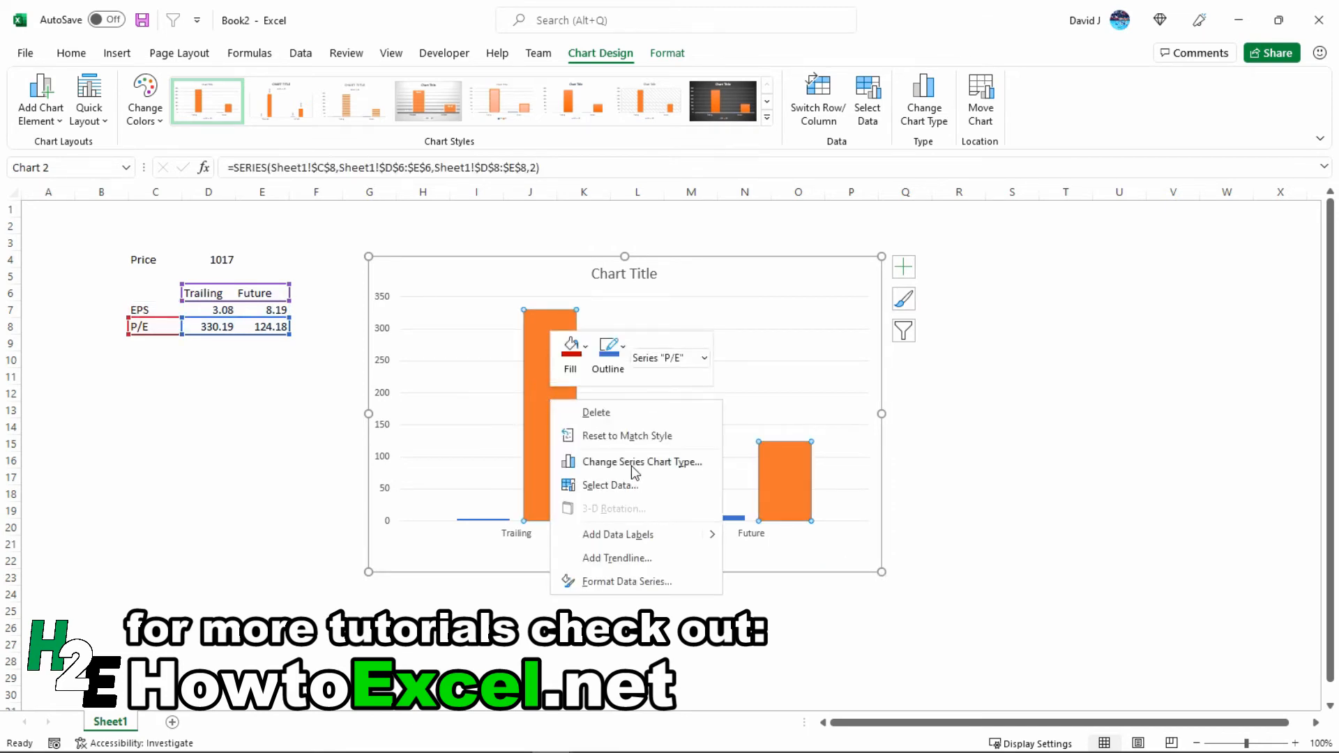
pyautogui.click(642, 461)
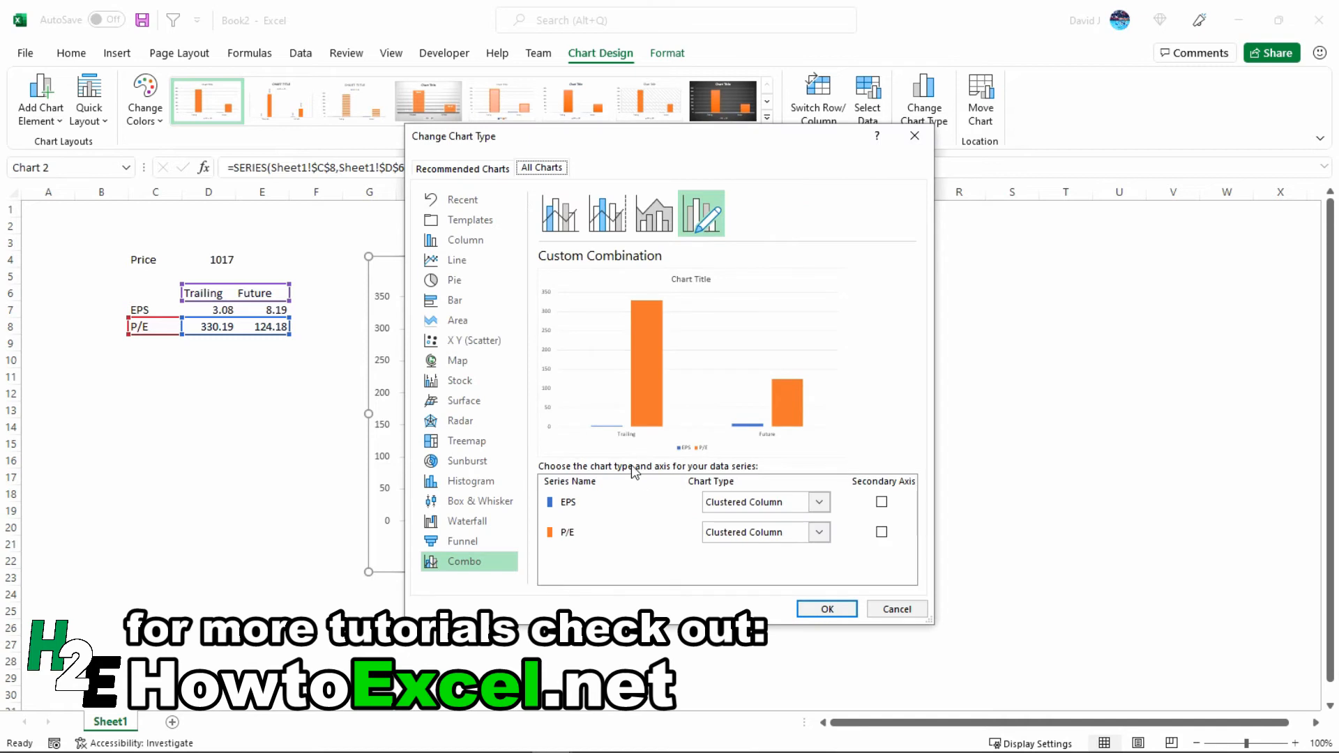
pyautogui.moveTo(671, 479)
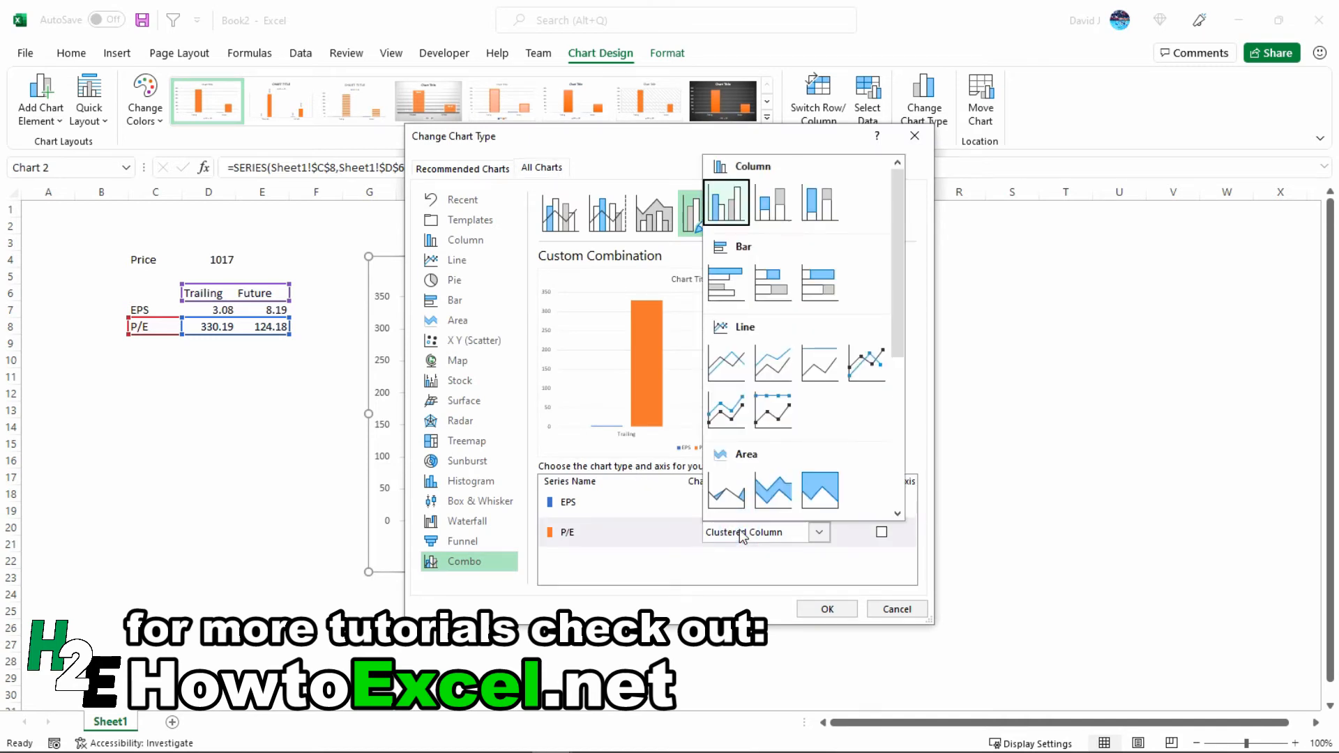
pyautogui.click(743, 532)
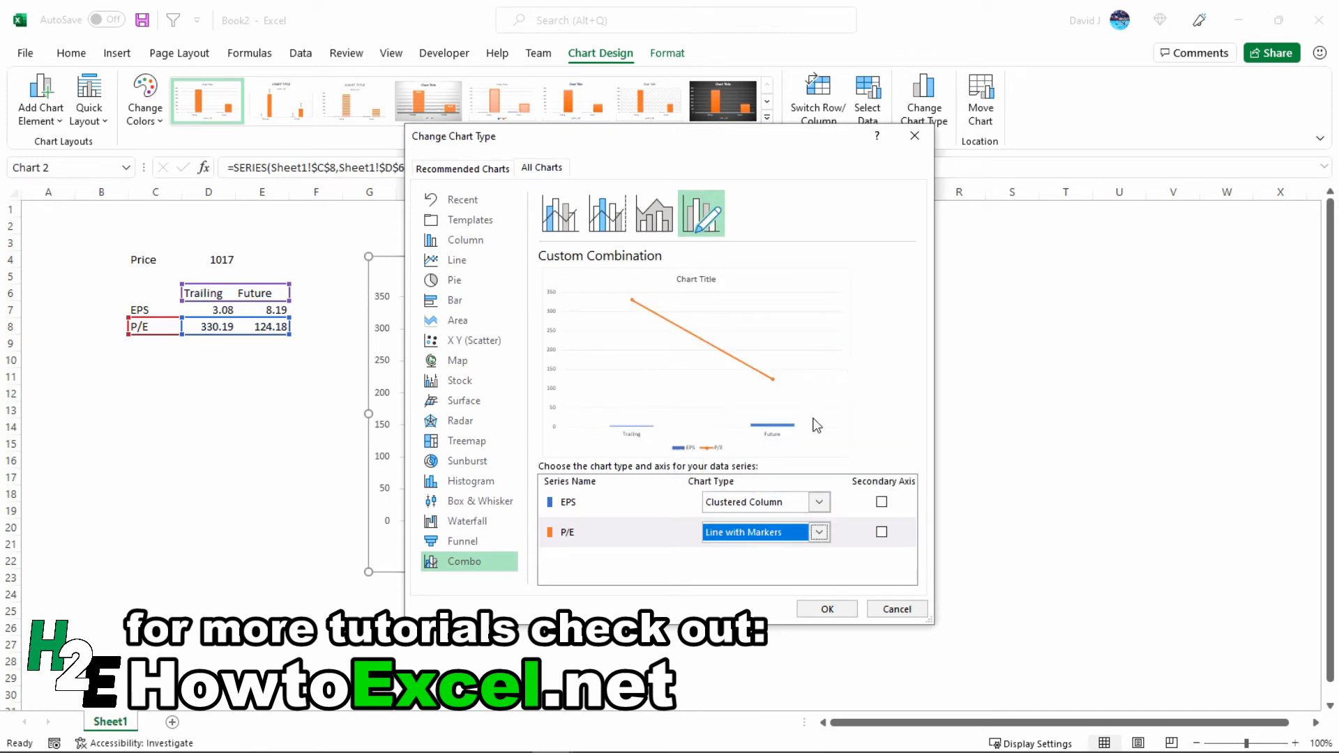
pyautogui.click(881, 531)
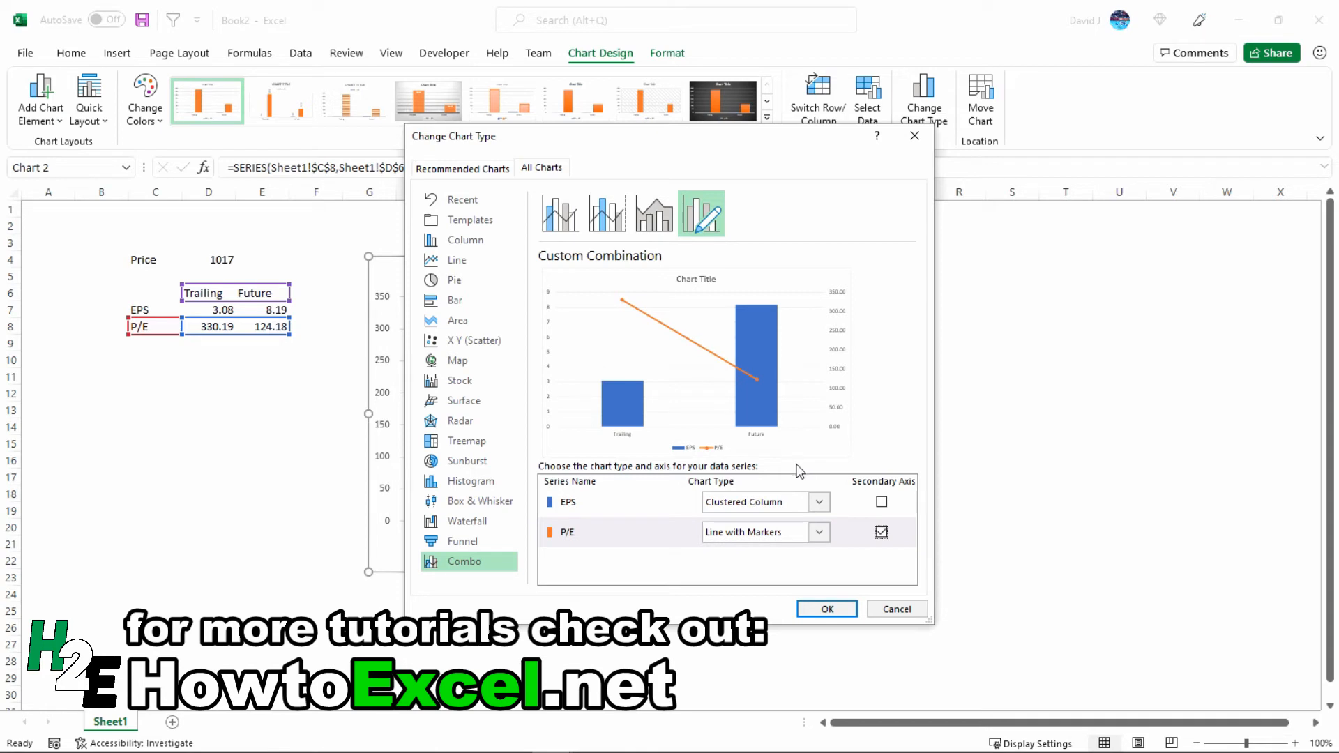
pyautogui.click(825, 608)
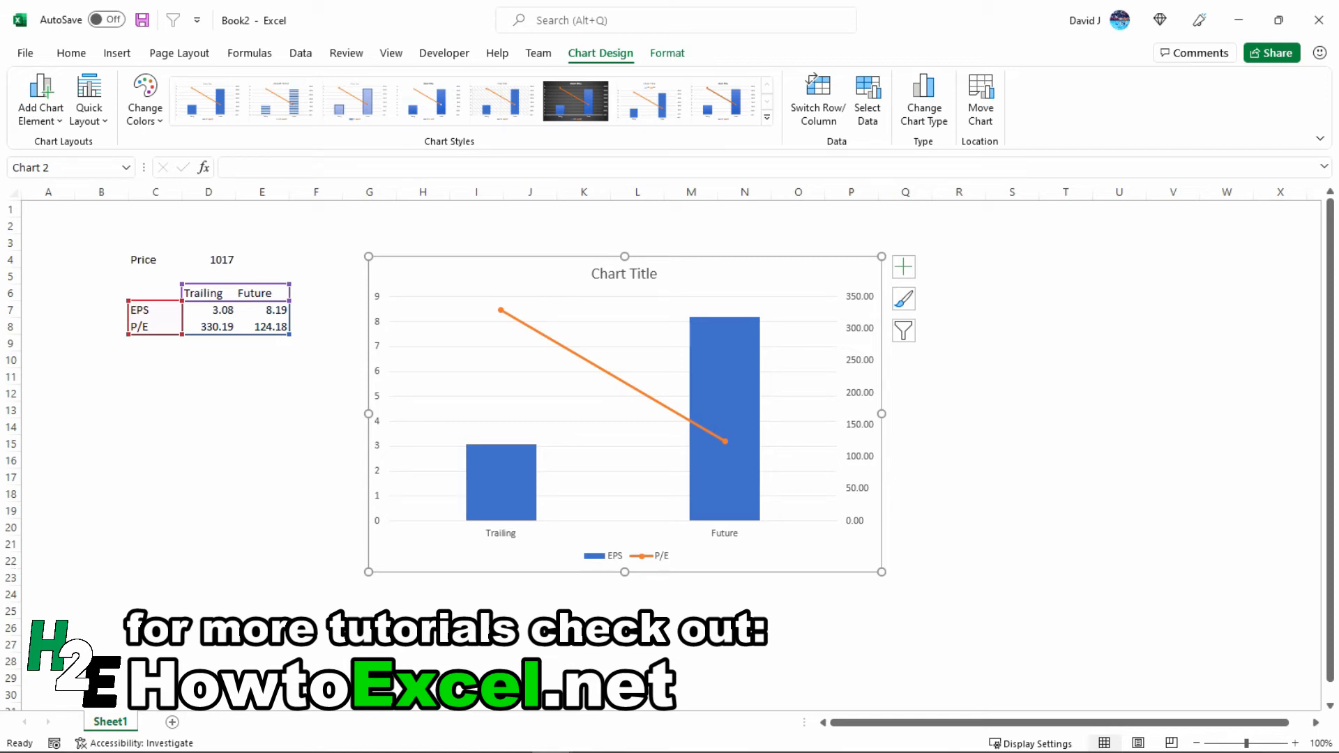
# - Compute =D8/E8-1 in D11 giving 166% P/E growth, then check the D8 formula
pyautogui.click(208, 376)
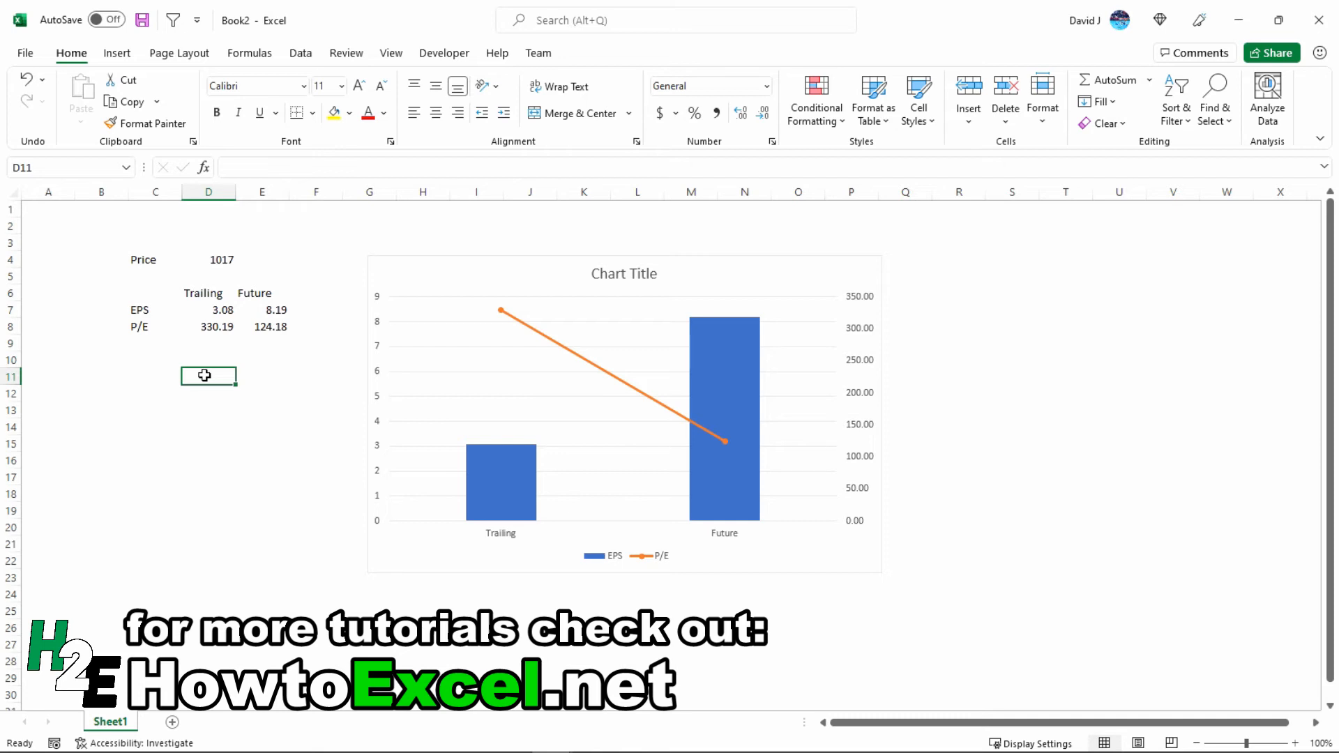
pyautogui.write('=D8')
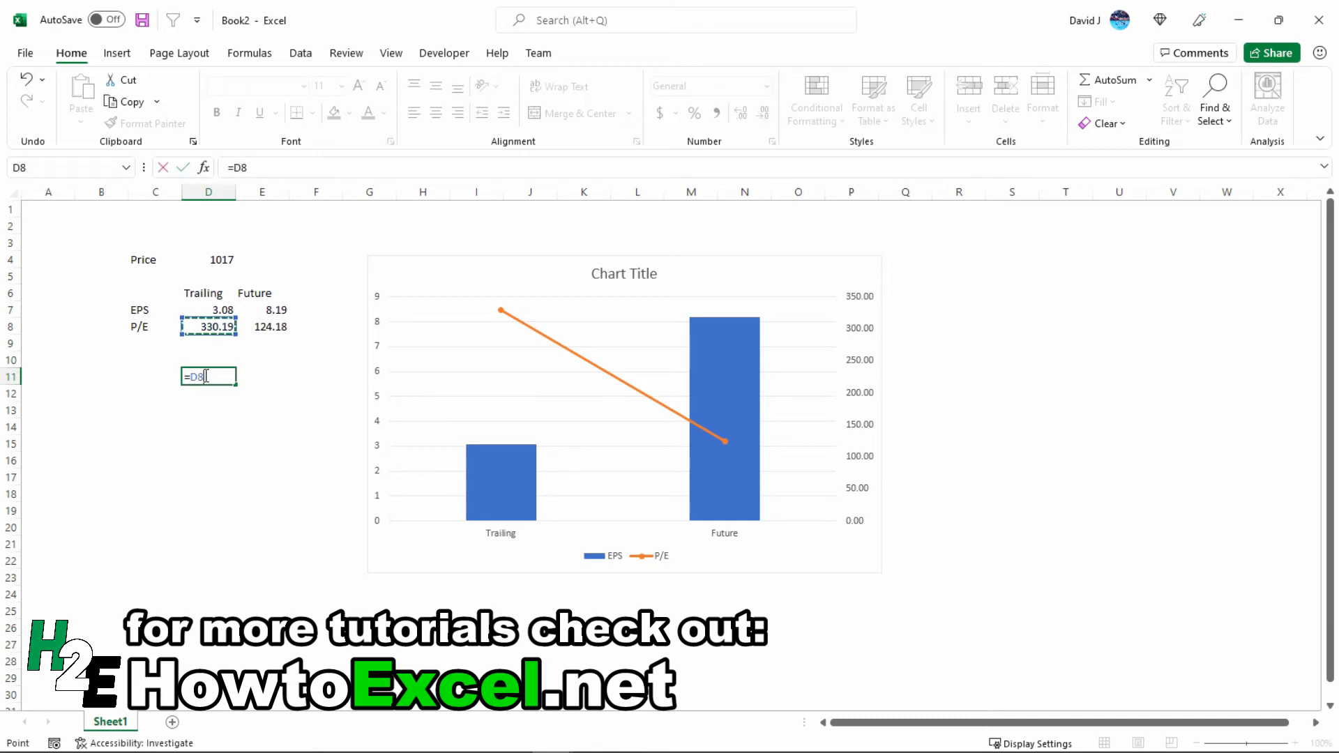
pyautogui.moveTo(163, 431)
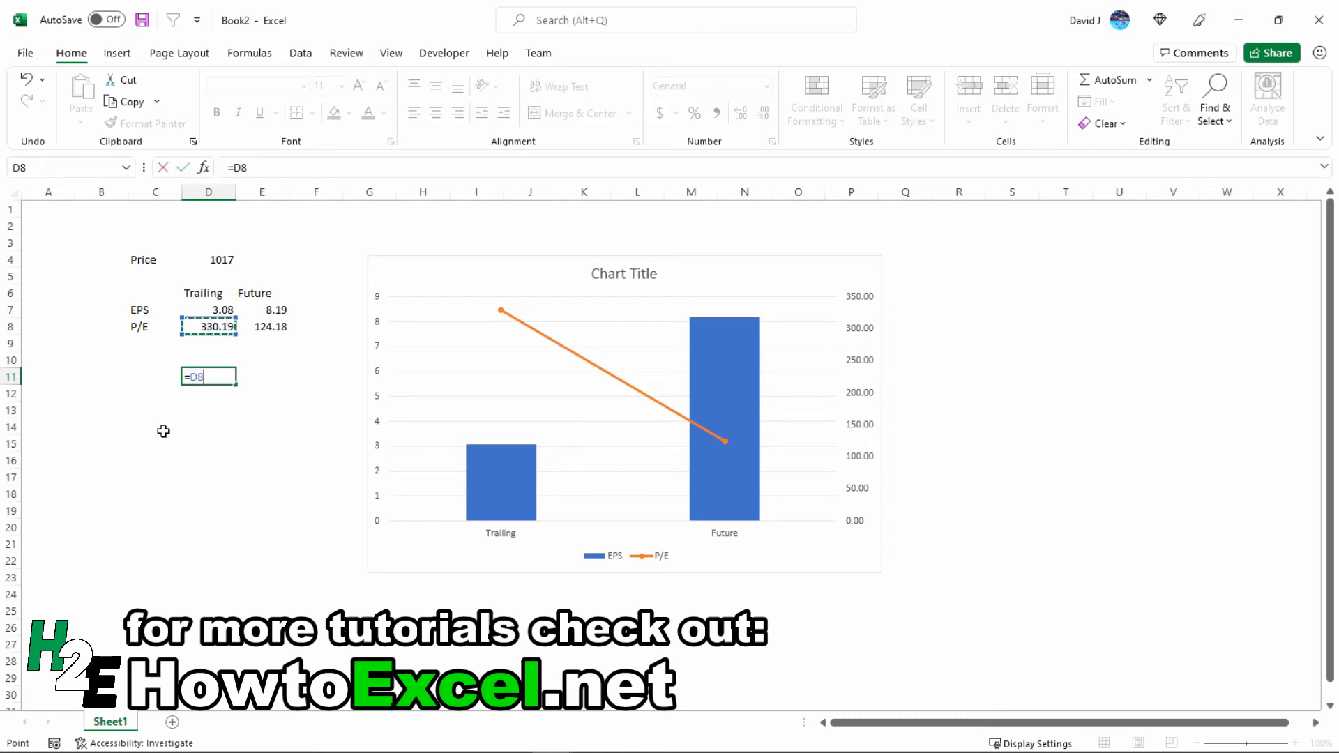
pyautogui.write('/E8')
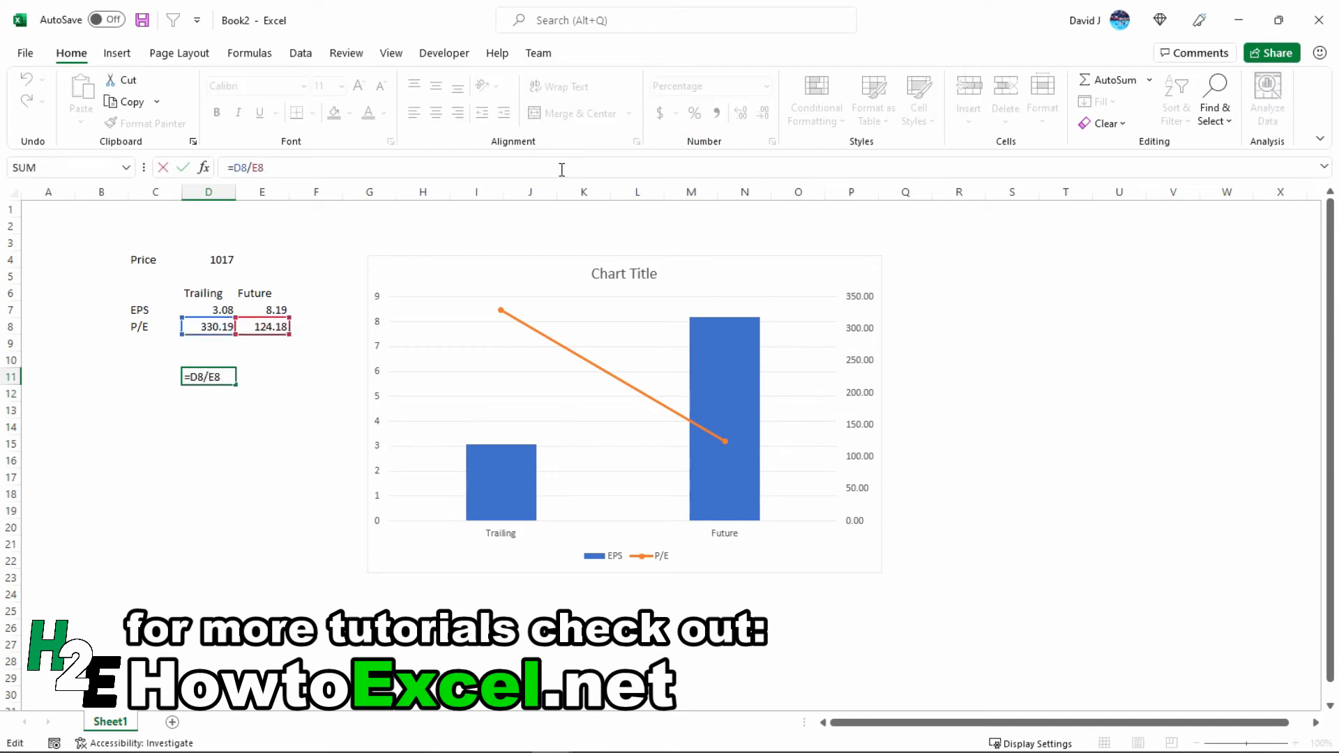
pyautogui.press('Return')
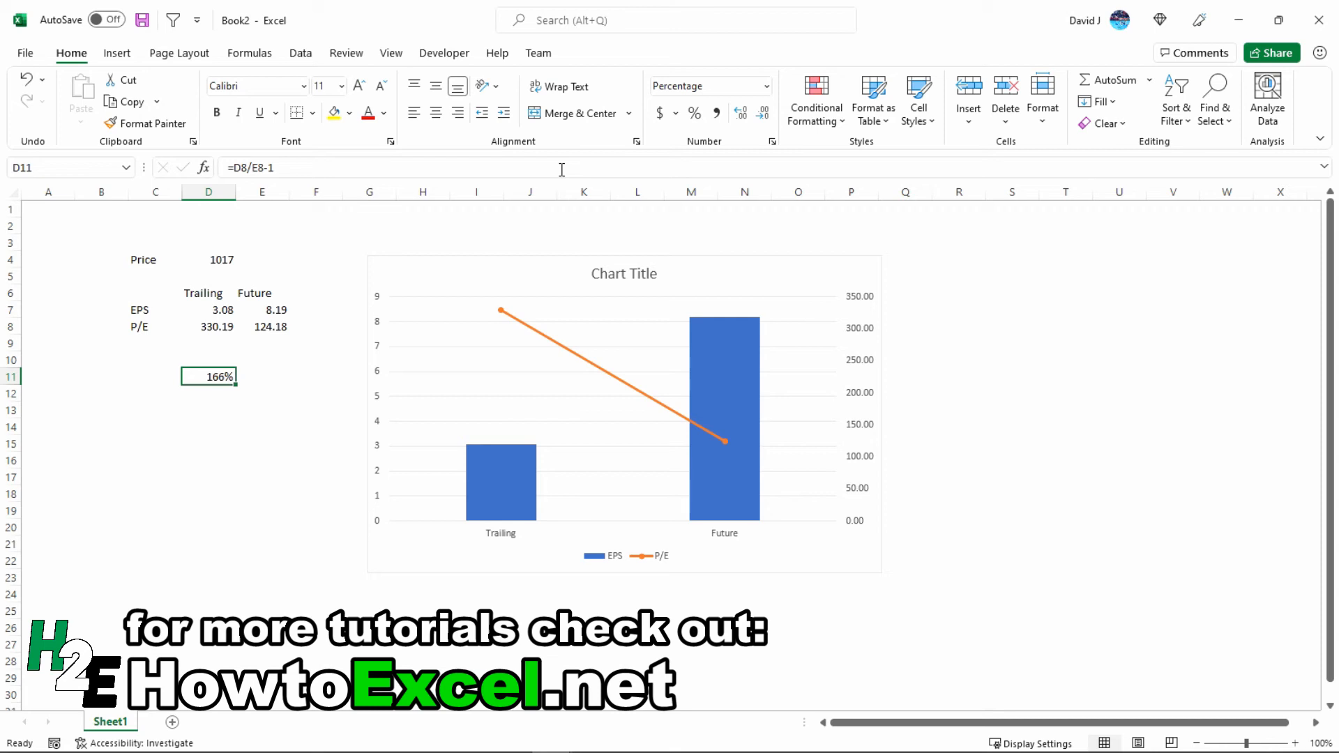
pyautogui.click(208, 327)
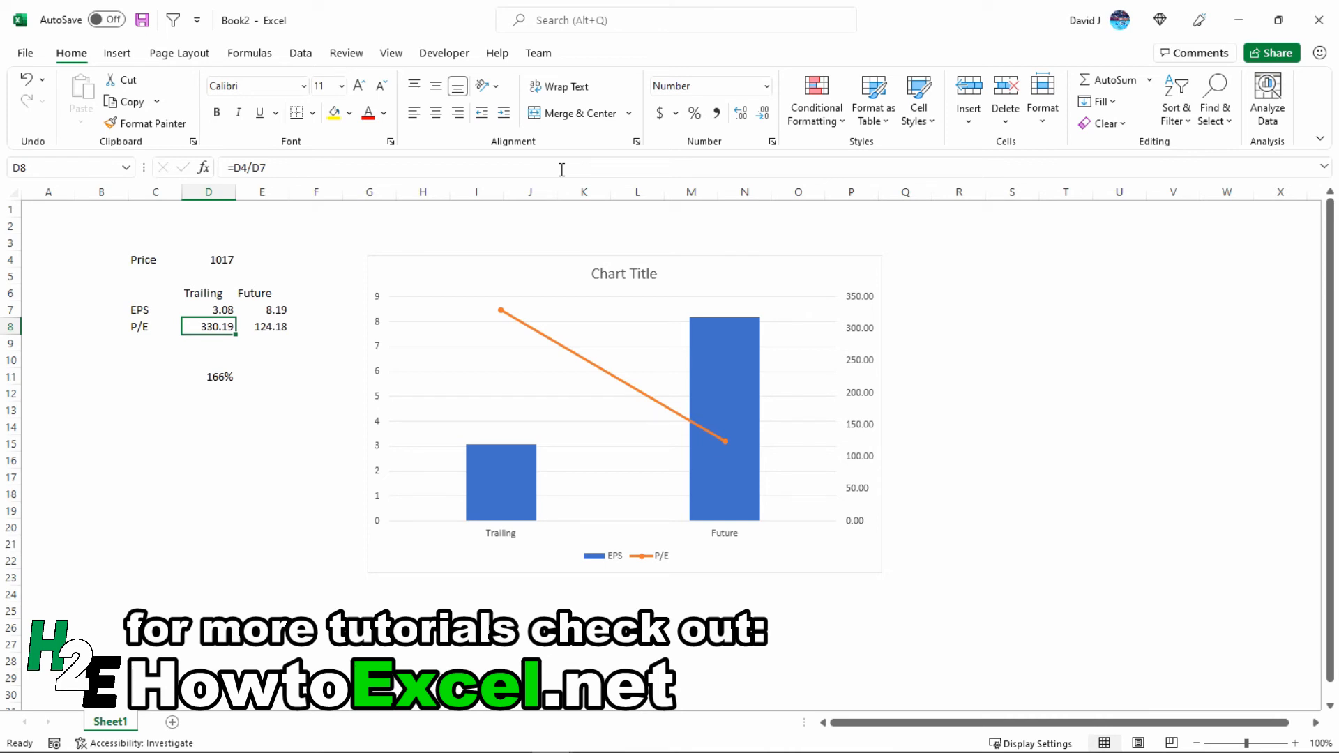
pyautogui.click(261, 326)
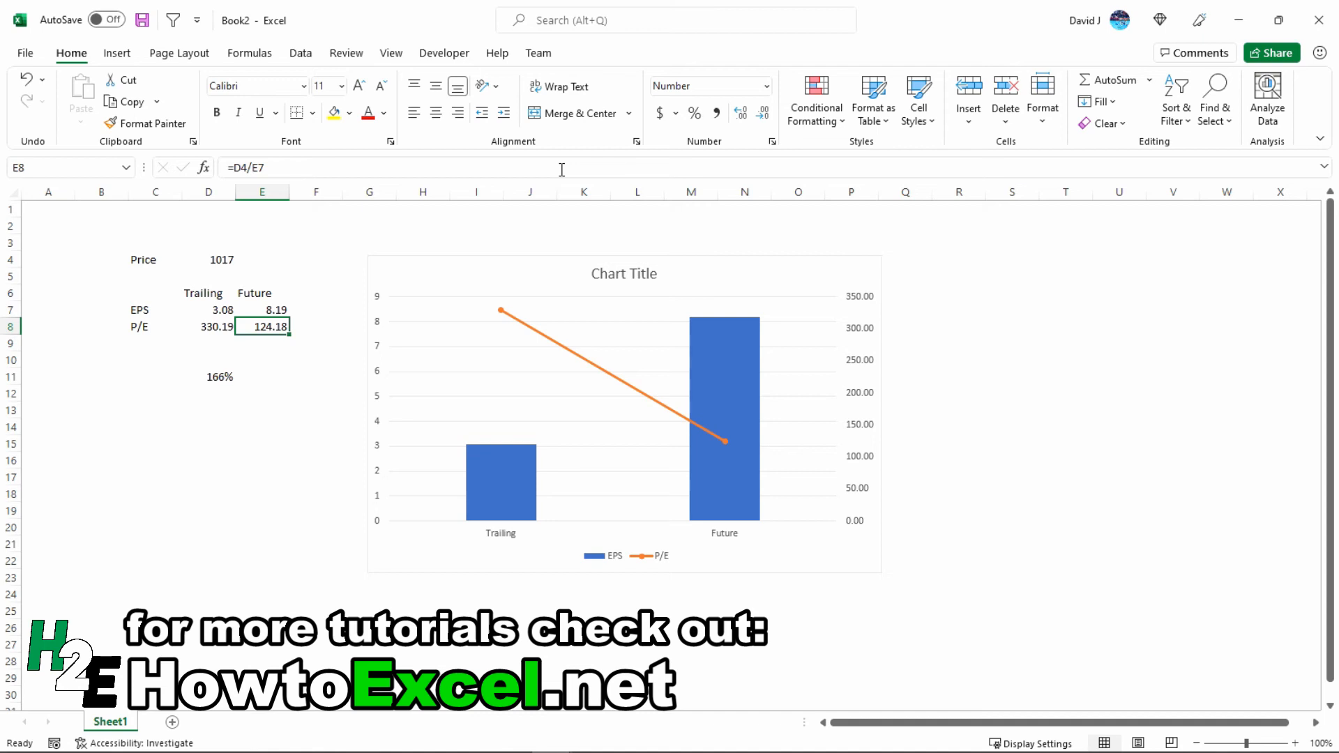
pyautogui.click(208, 260)
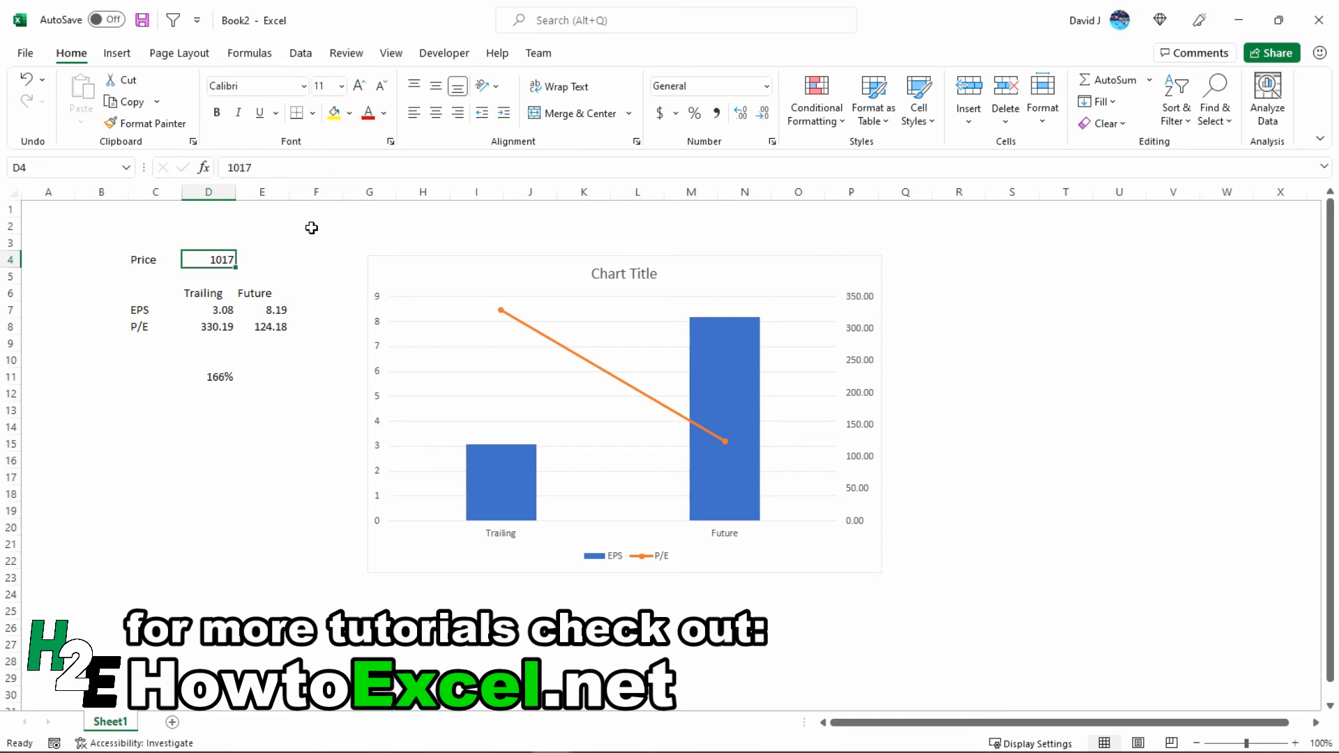
pyautogui.click(208, 327)
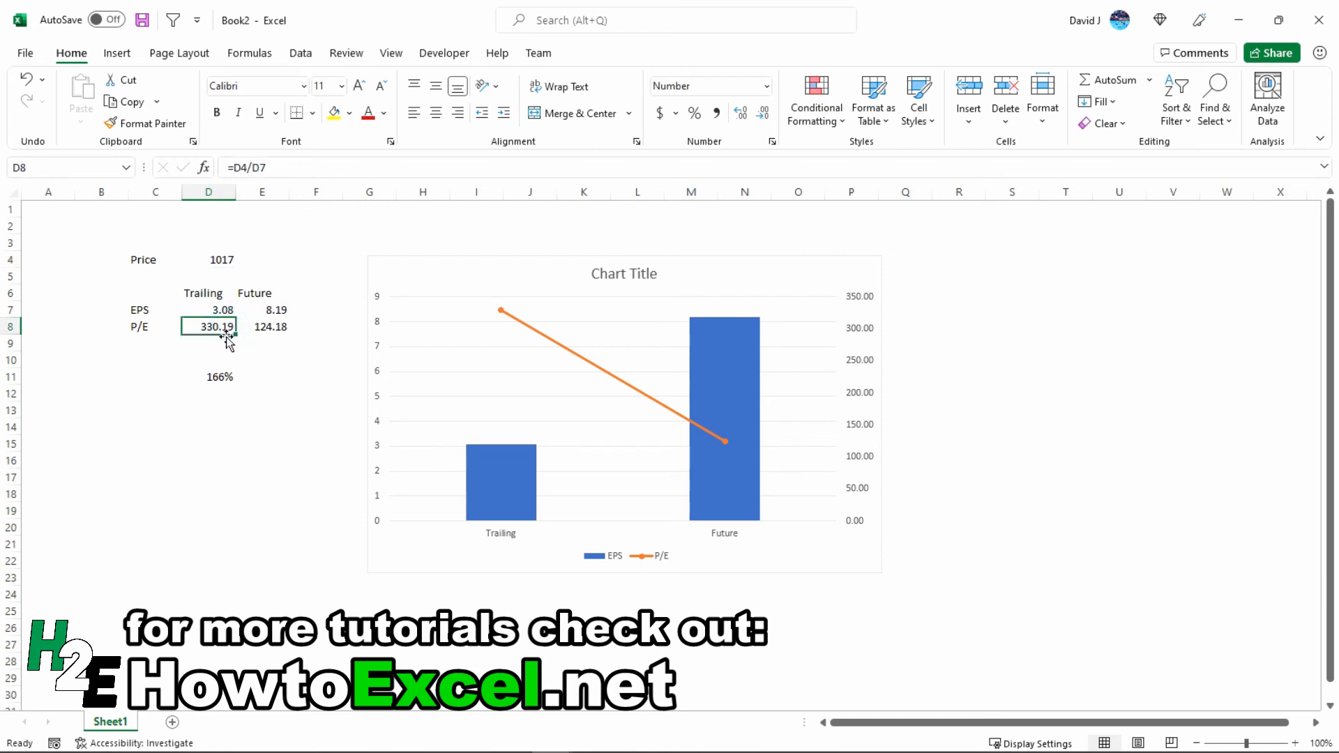
pyautogui.click(261, 327)
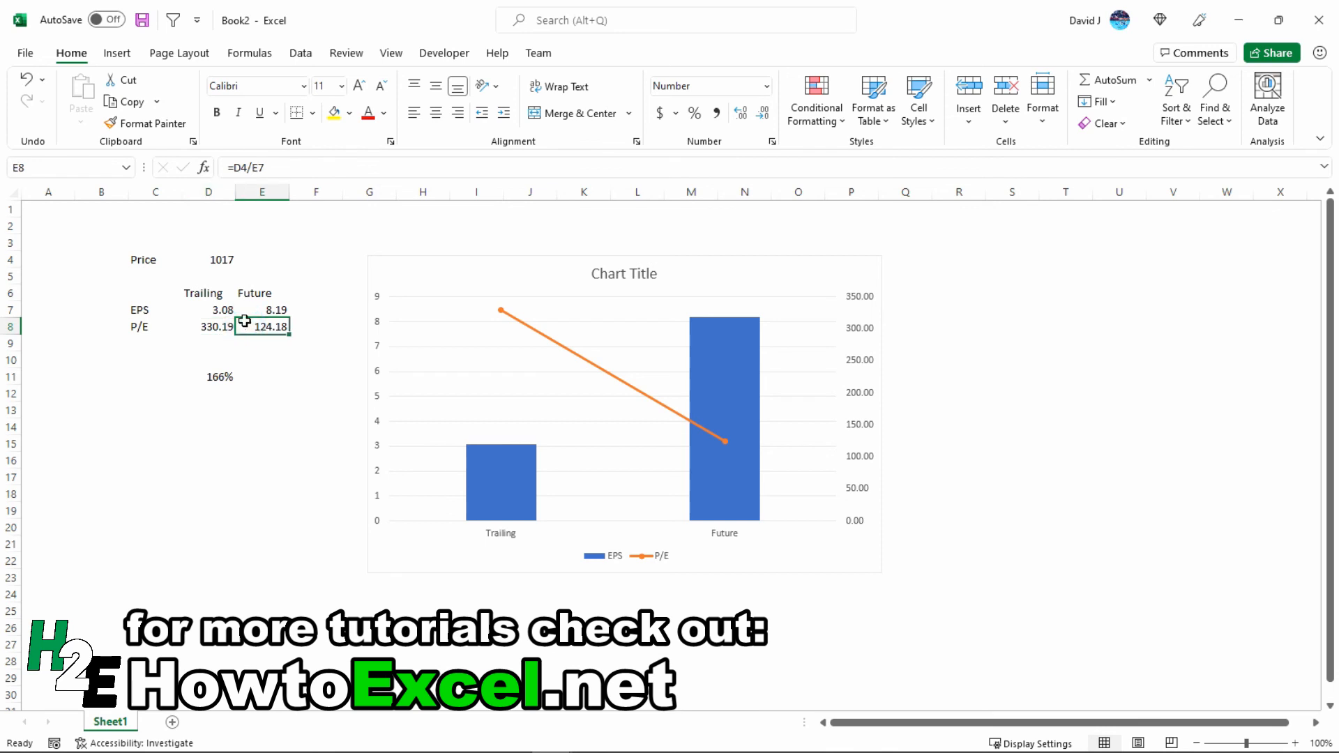
pyautogui.moveTo(247, 322)
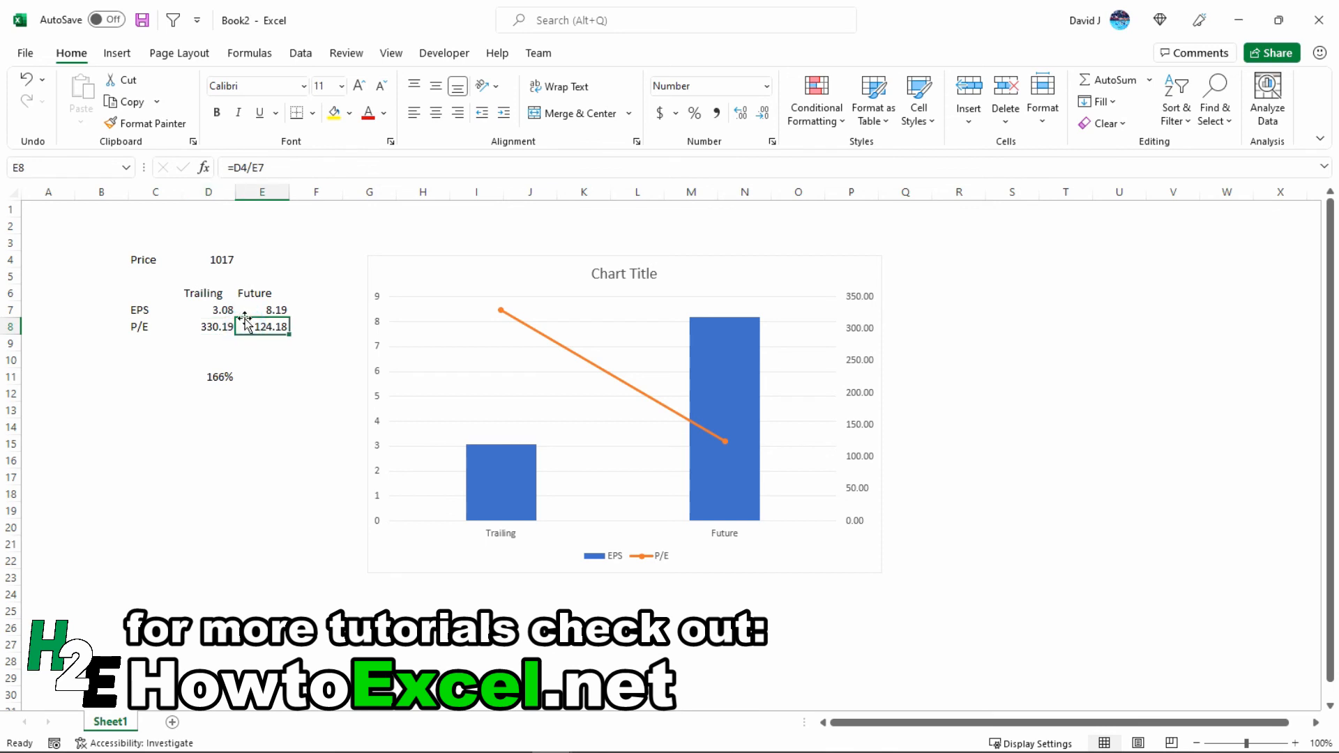
pyautogui.moveTo(247, 325)
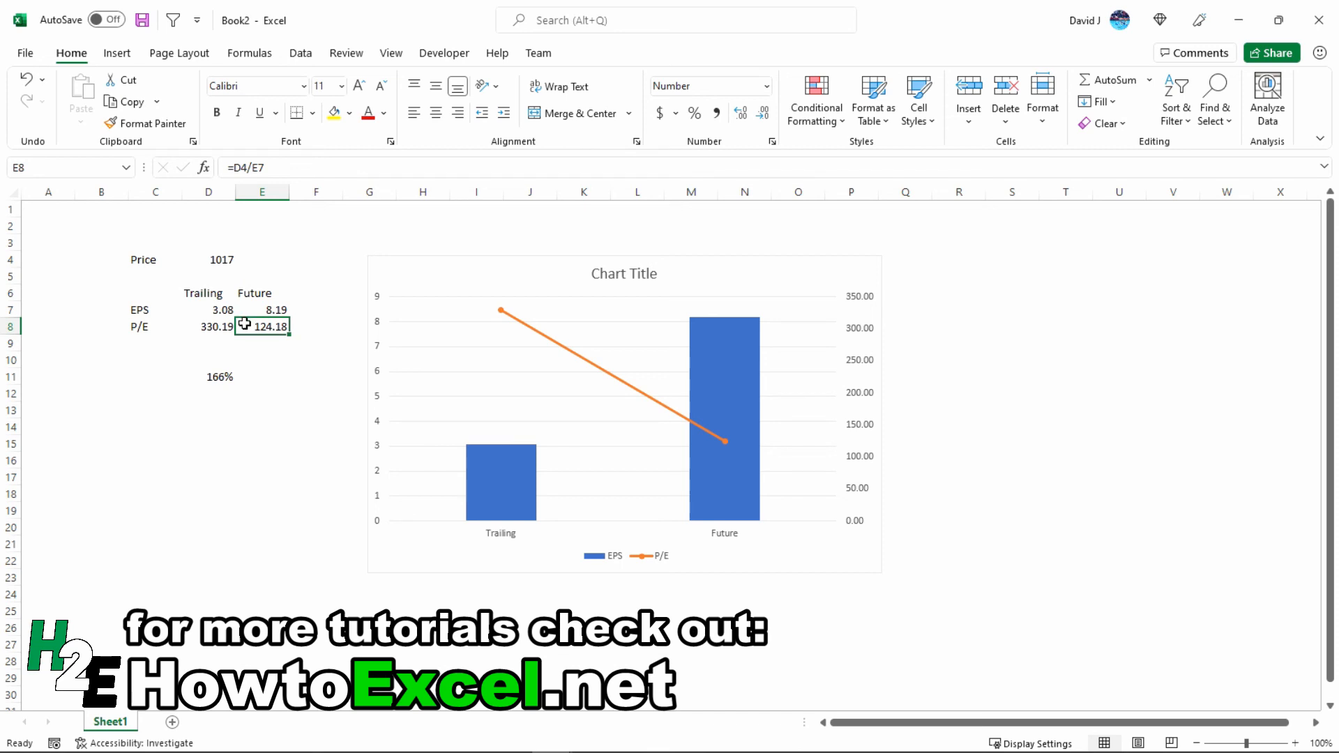
# - Review the 166% formula unchanged, then compute =D7*2.66 in D12 giving 8.1928
pyautogui.click(208, 375)
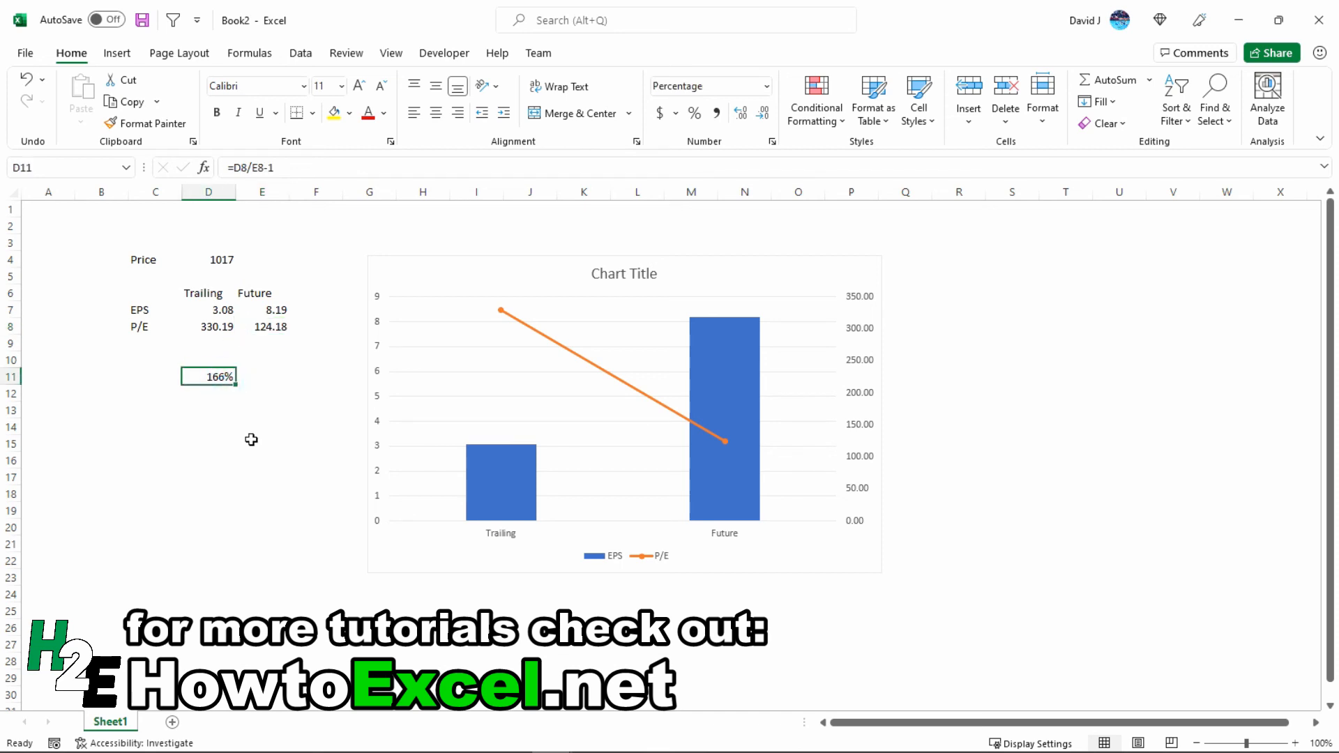
pyautogui.doubleClick(208, 375)
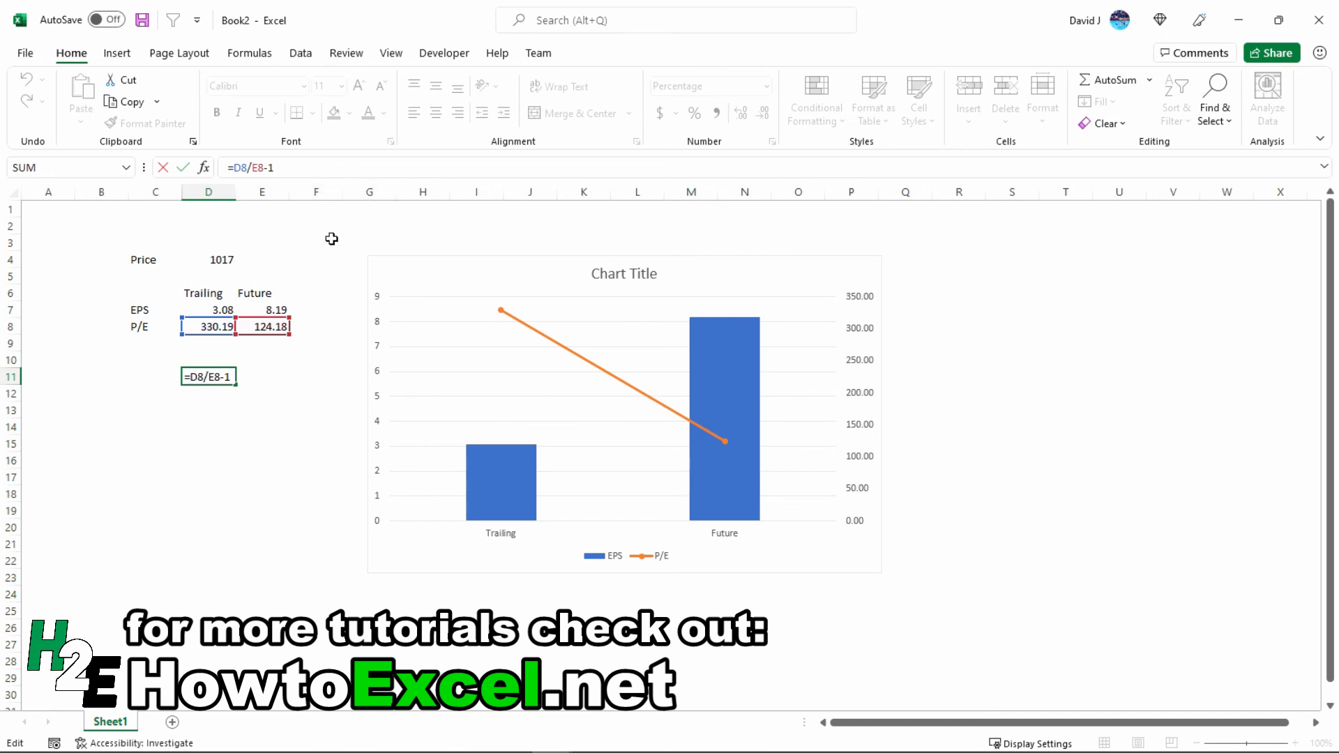
pyautogui.press('Return')
pyautogui.write('=D7*')
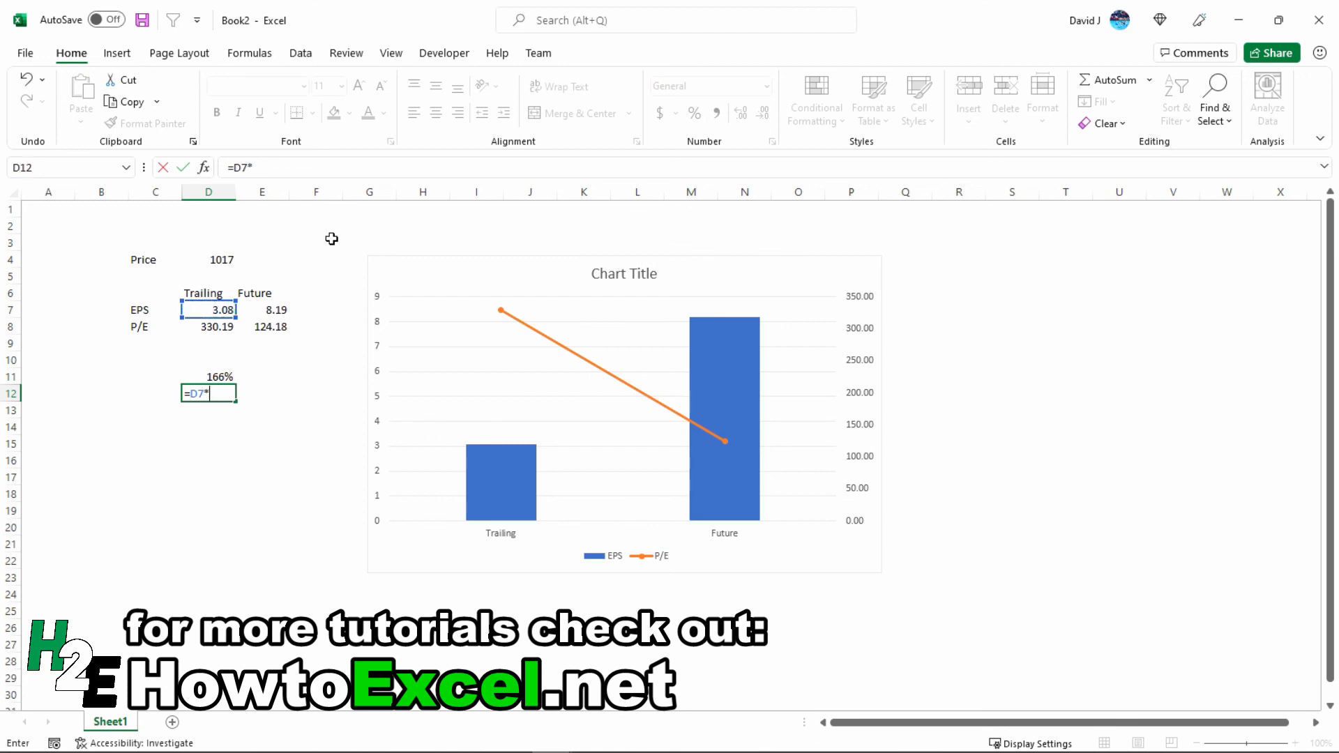
pyautogui.write('2.66')
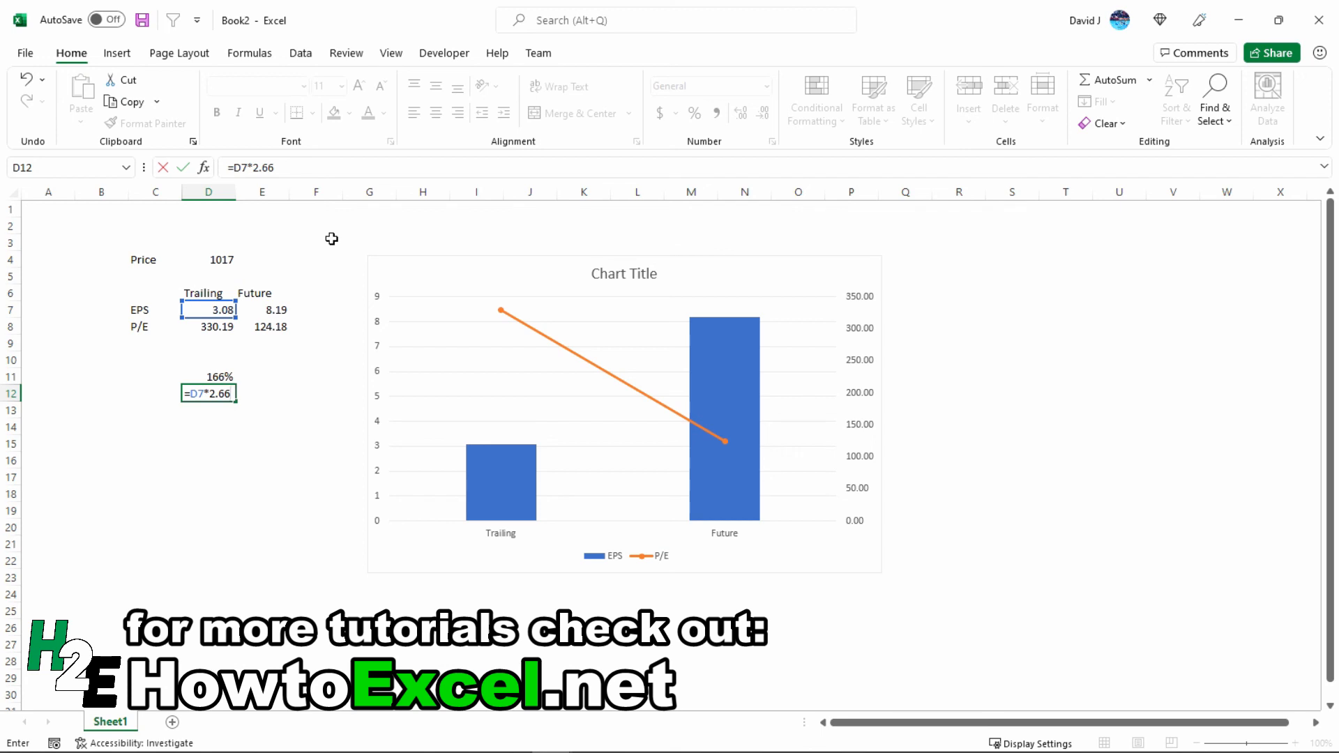
pyautogui.press('Return')
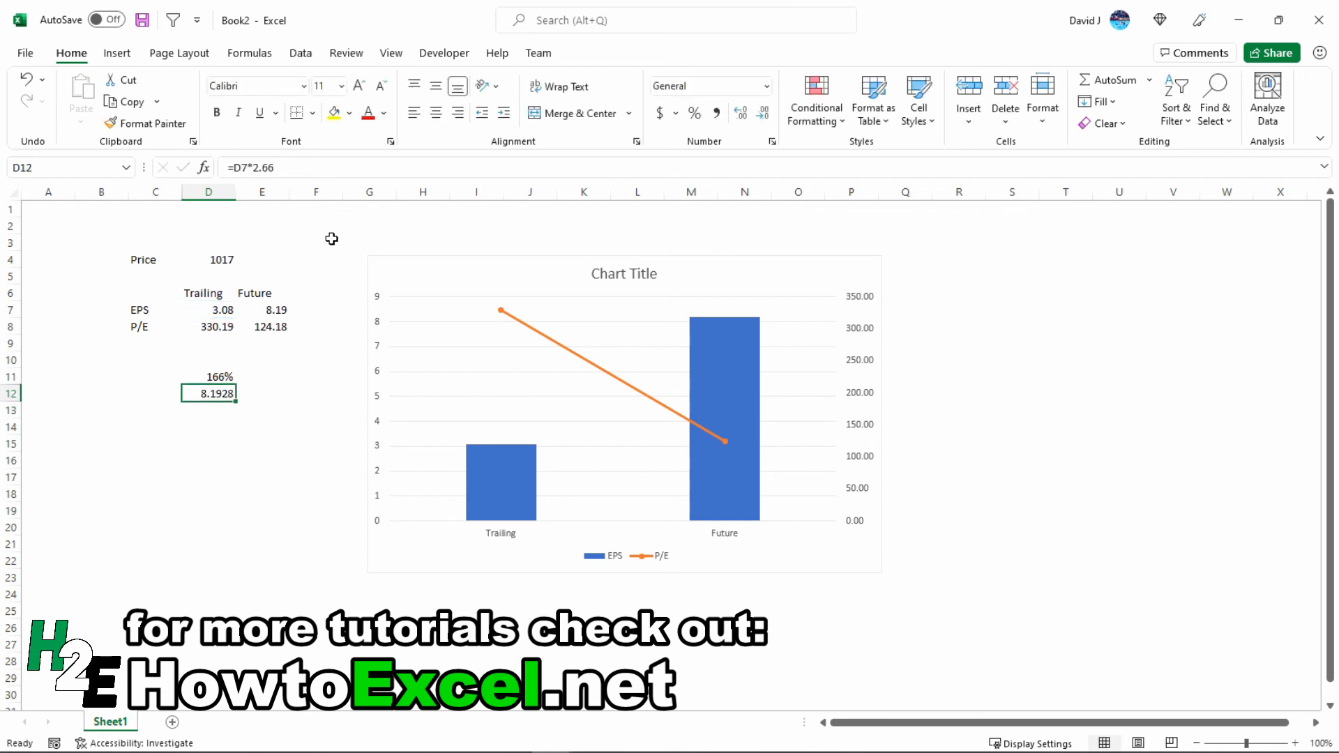
pyautogui.moveTo(311, 299)
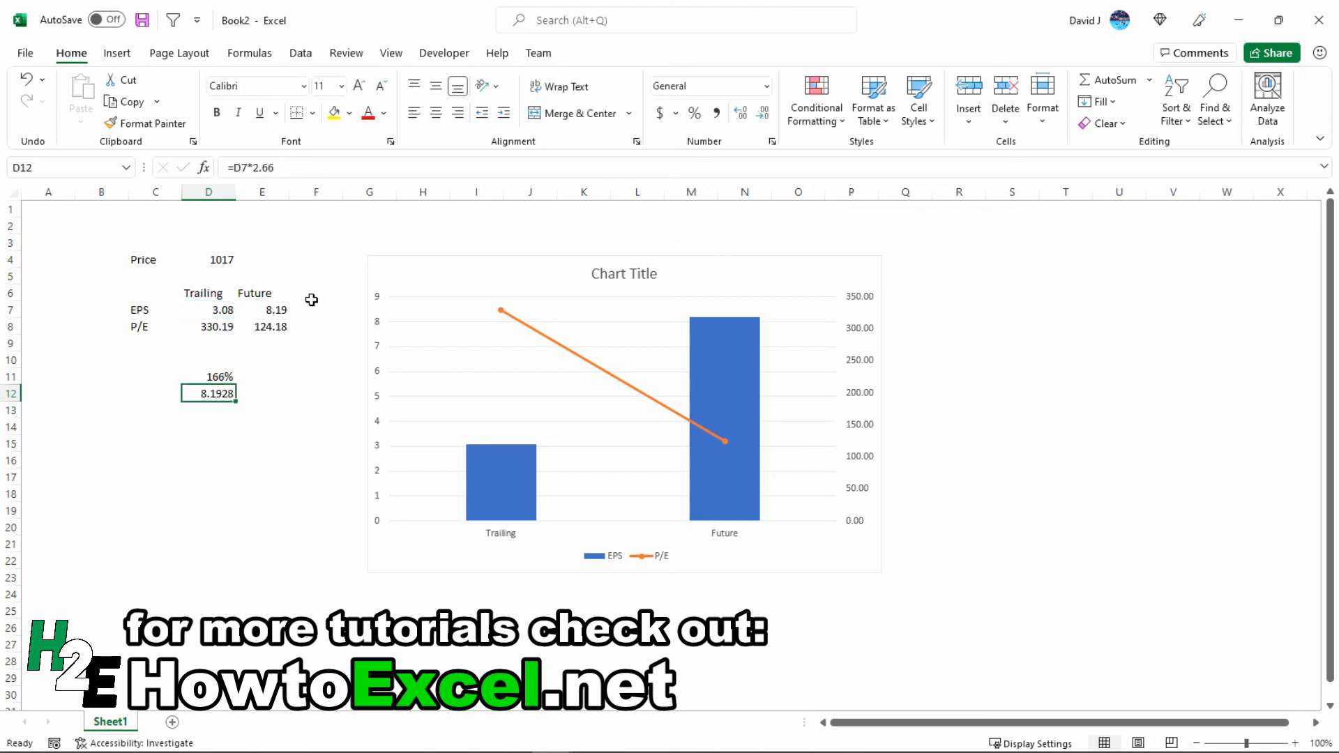